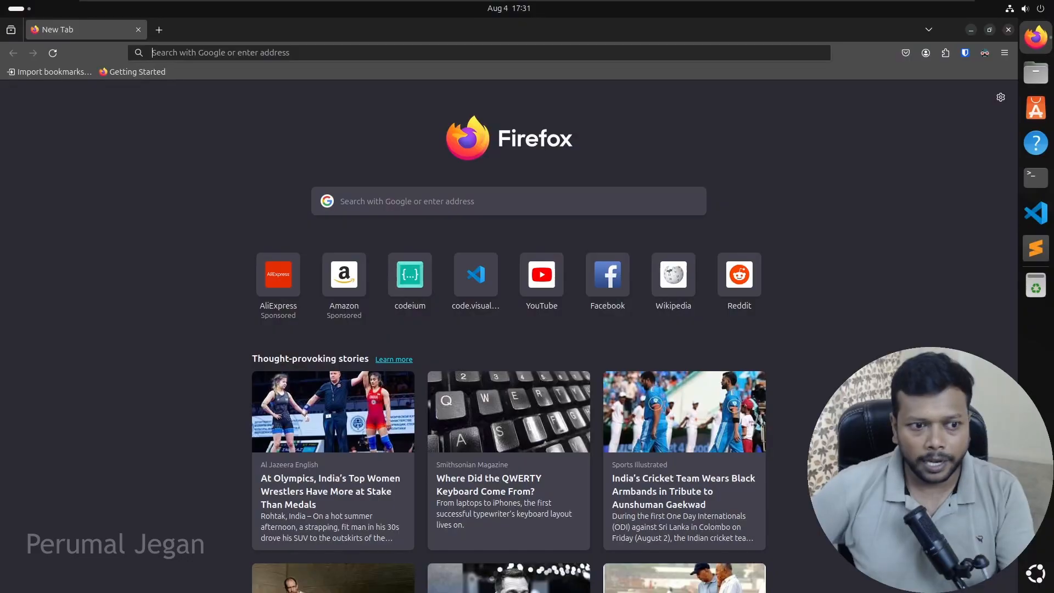
pyautogui.moveTo(706, 260)
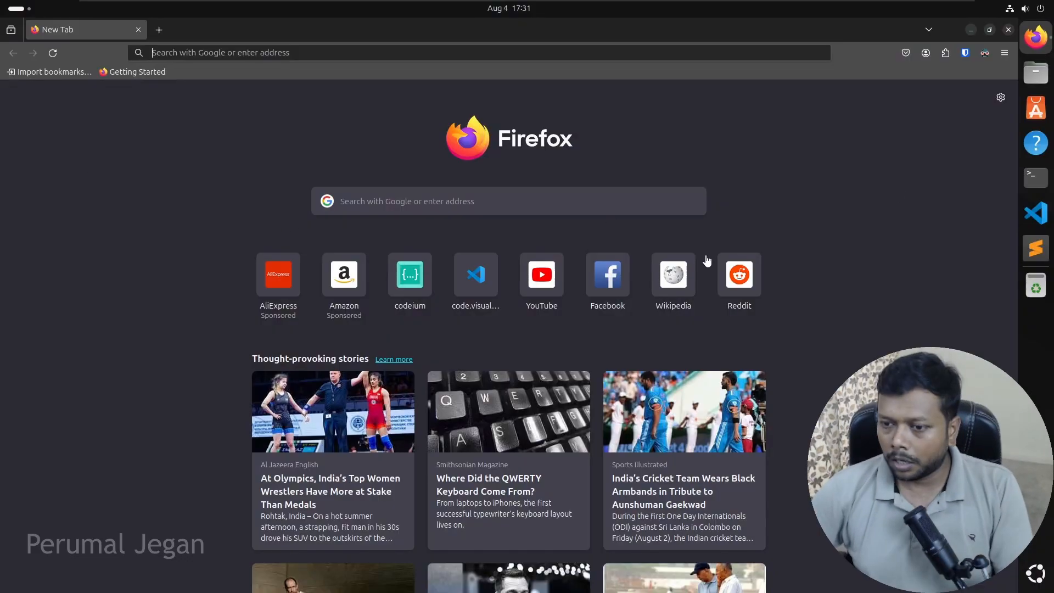
pyautogui.moveTo(820, 186)
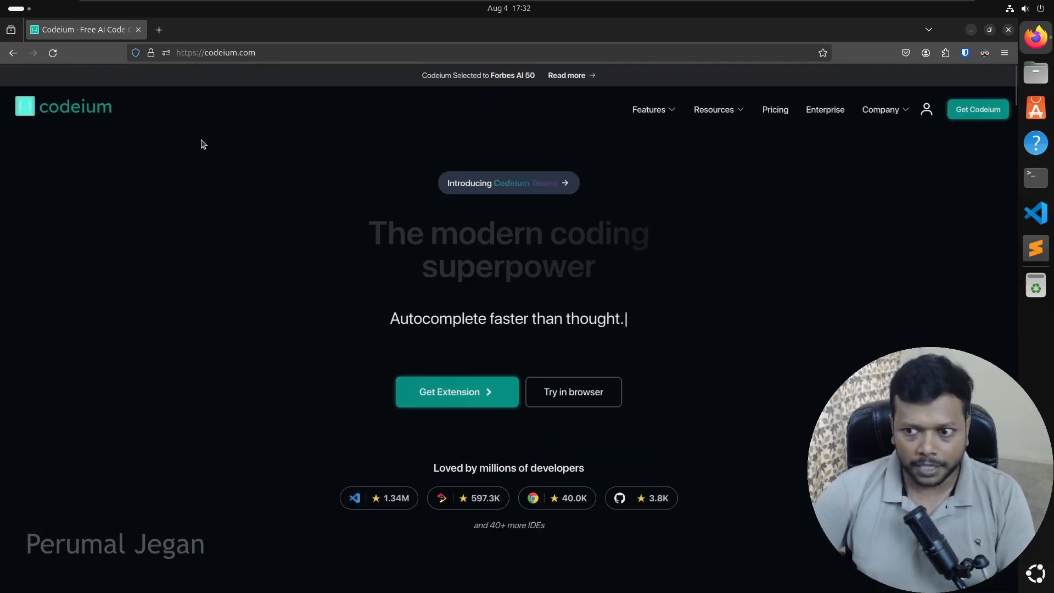
pyautogui.moveTo(421, 321)
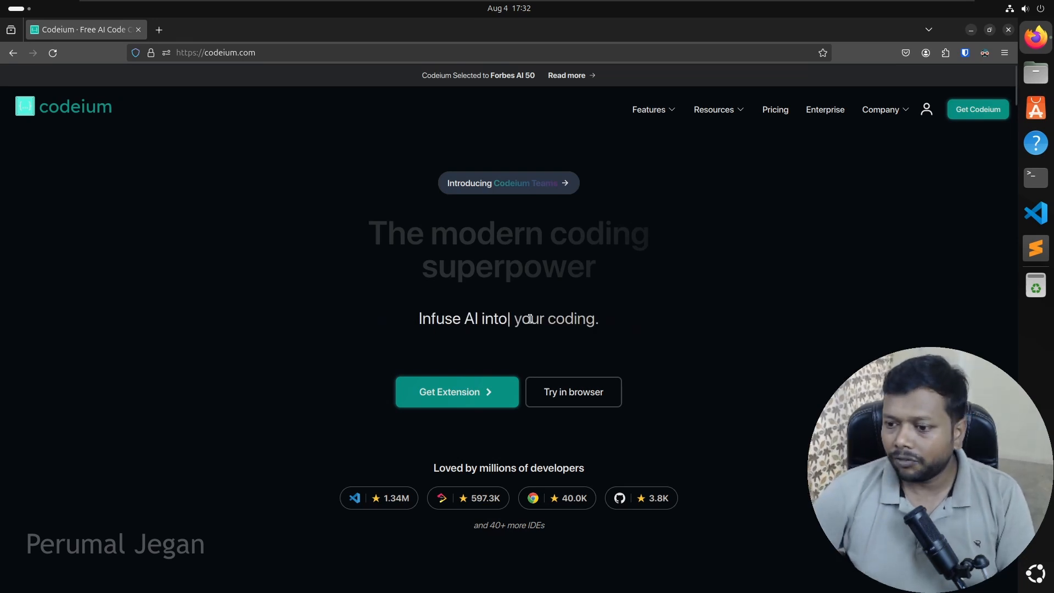
# Scroll the Codeium home page down to the extension and supported-editors overview.
pyautogui.scroll(-3)
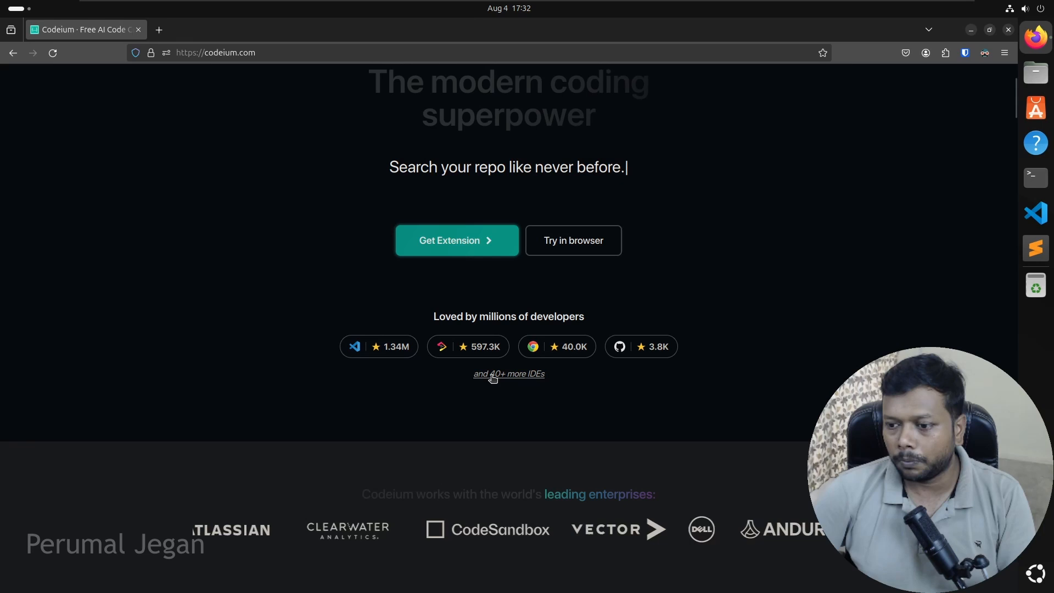
pyautogui.click(457, 240)
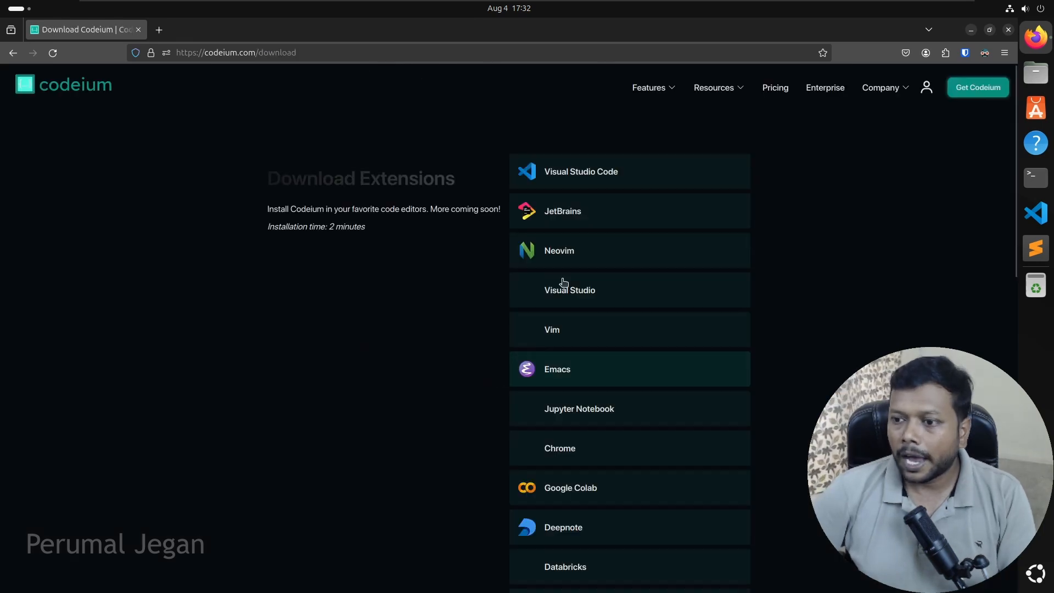
pyautogui.moveTo(569, 290)
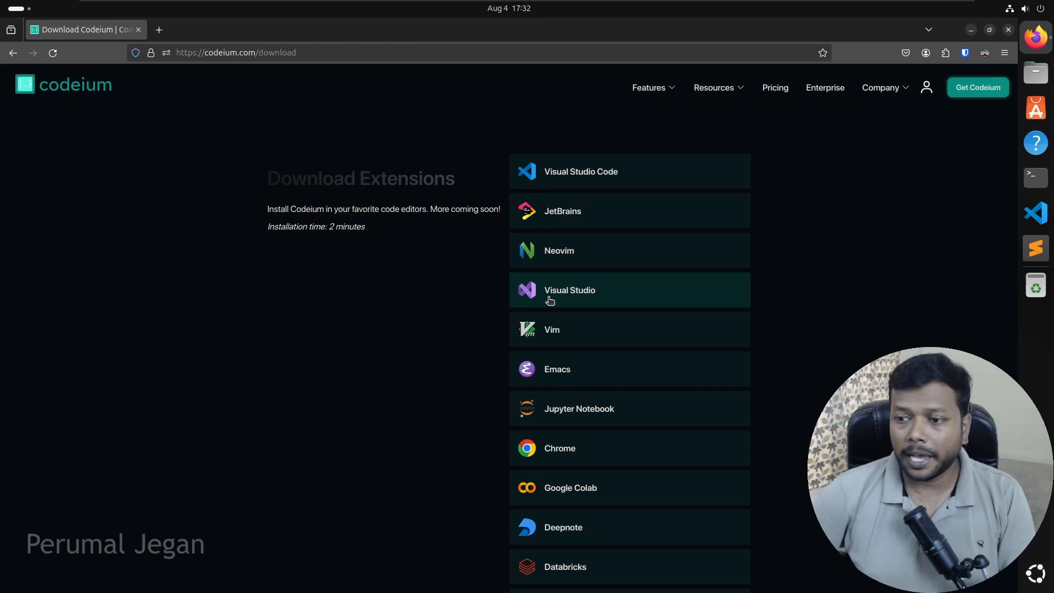
pyautogui.moveTo(541, 304)
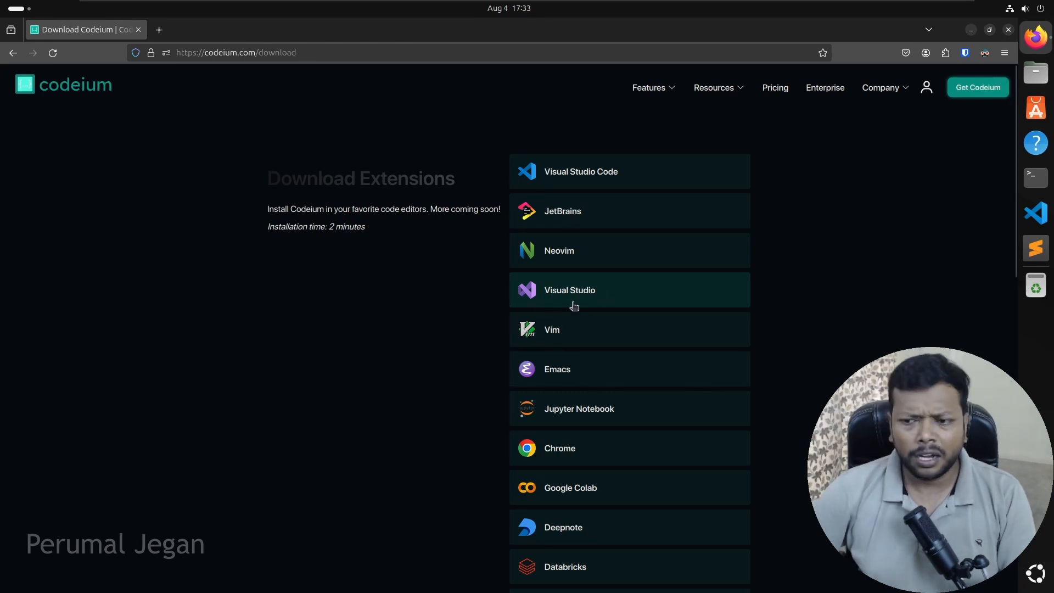
pyautogui.moveTo(617, 260)
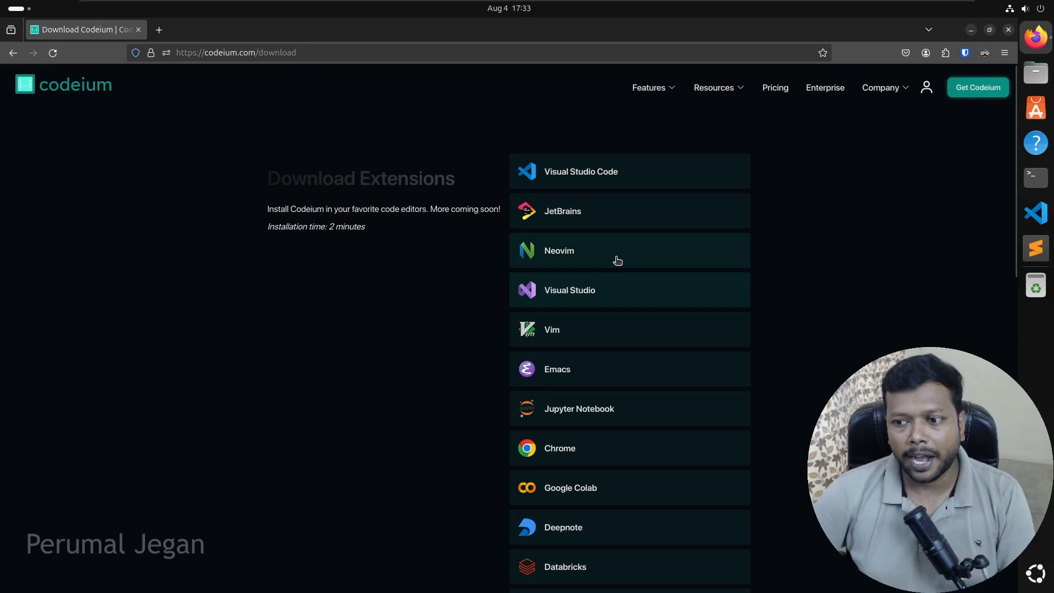
pyautogui.moveTo(545, 335)
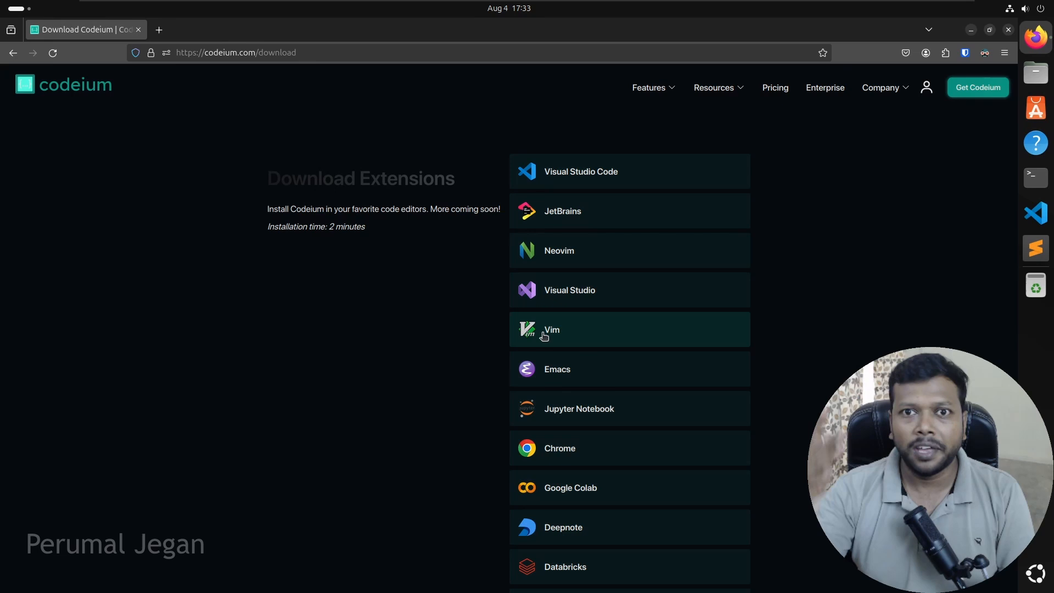
pyautogui.moveTo(514, 337)
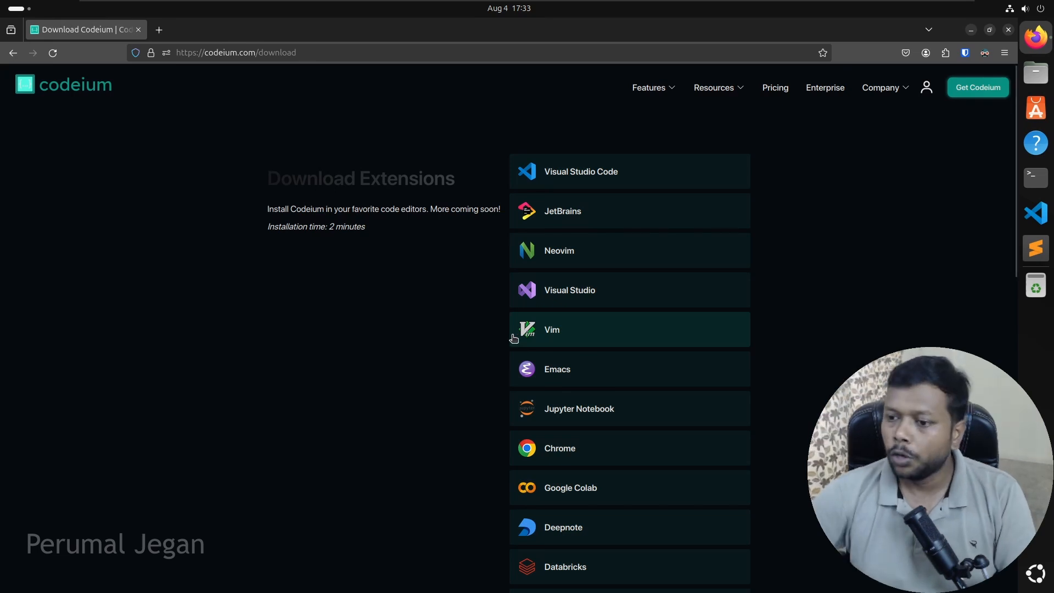
pyautogui.moveTo(566, 164)
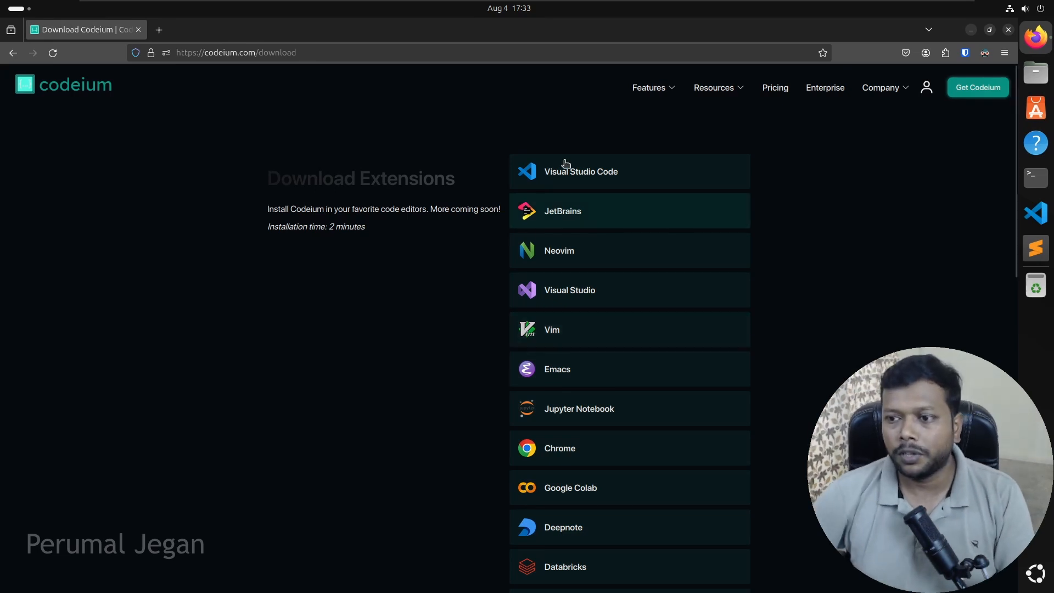
pyautogui.moveTo(594, 299)
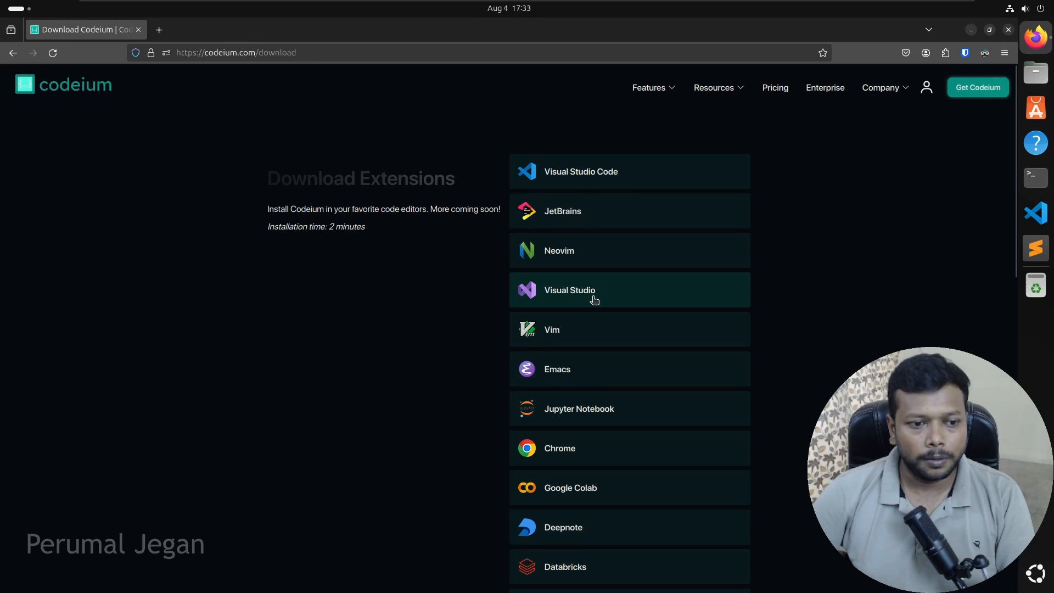
pyautogui.moveTo(548, 330)
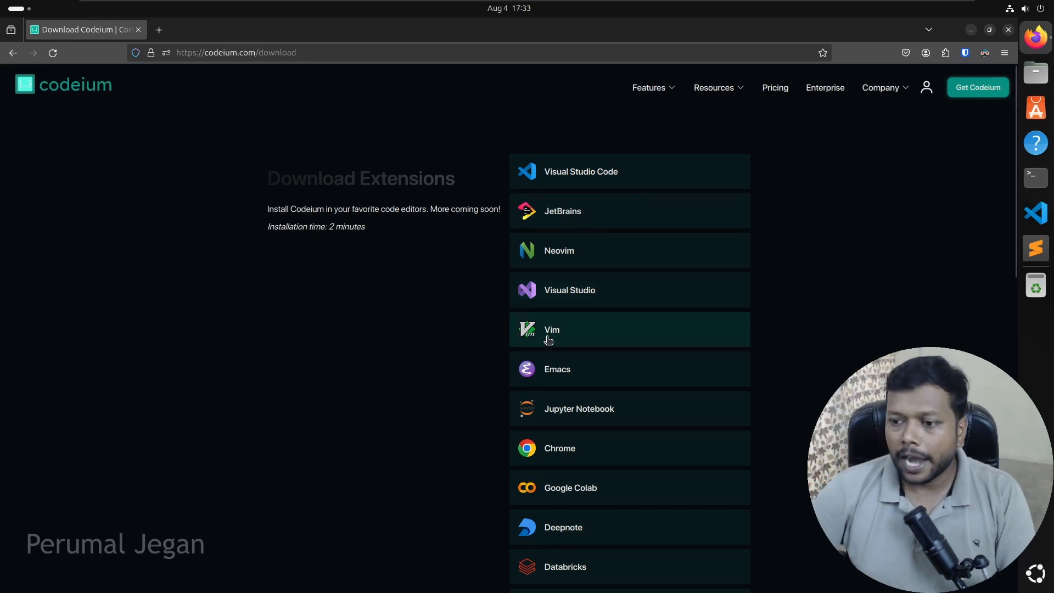
pyautogui.scroll(-3)
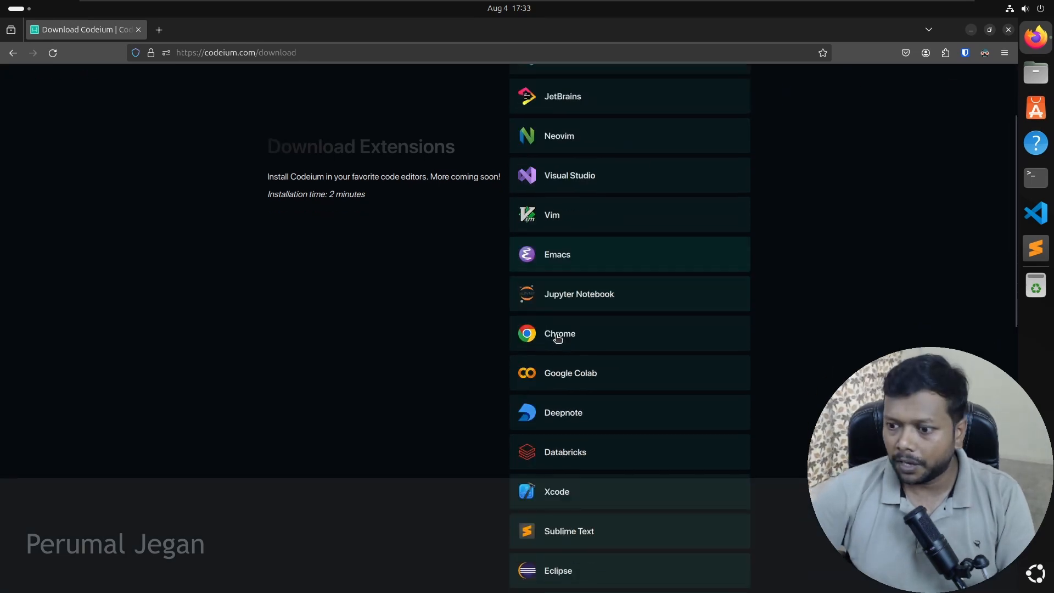
pyautogui.scroll(-3)
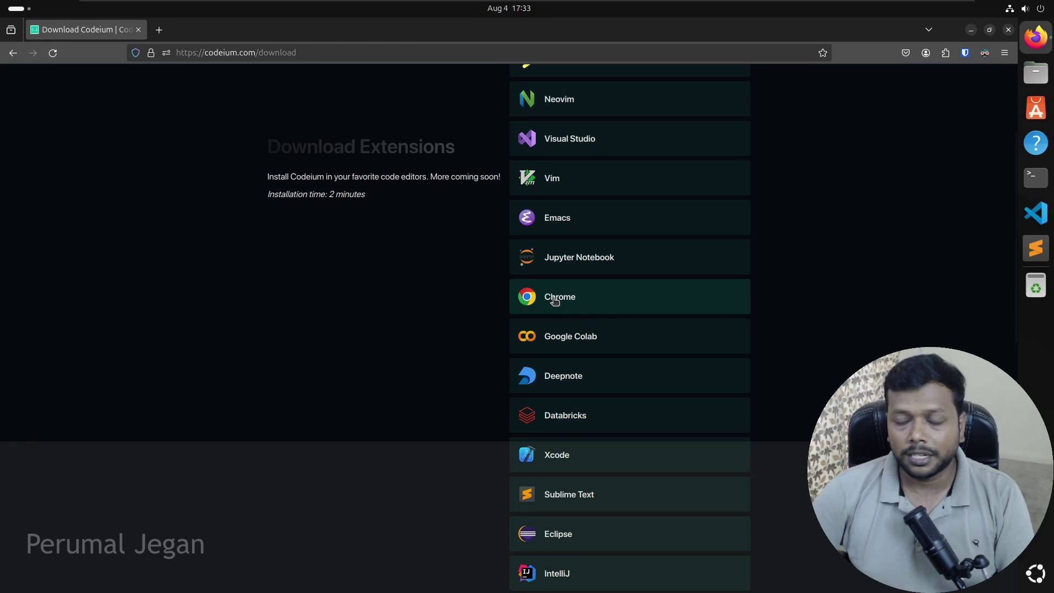
pyautogui.scroll(-3)
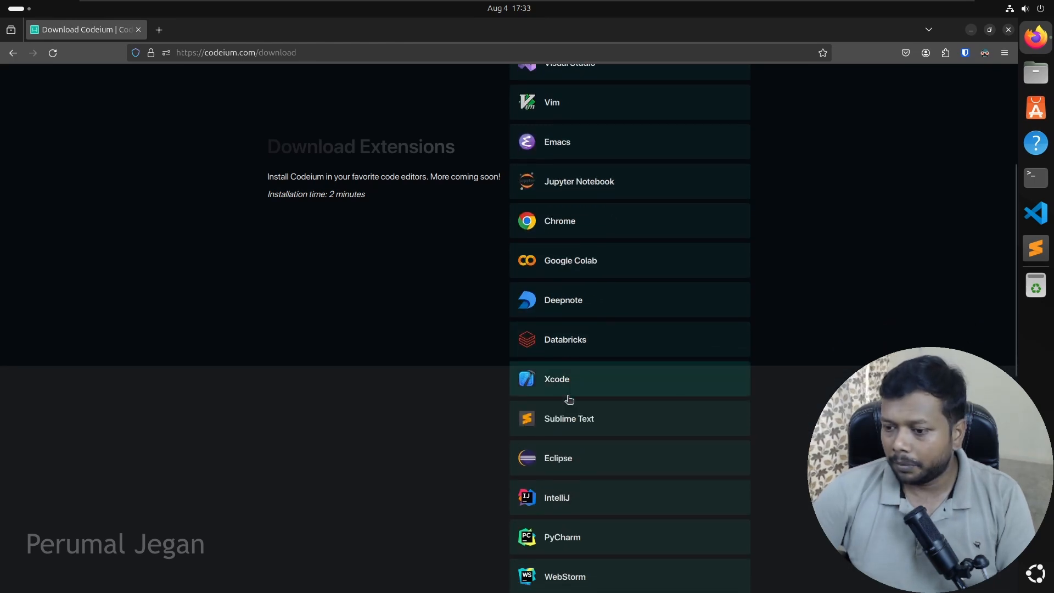
pyautogui.moveTo(572, 422)
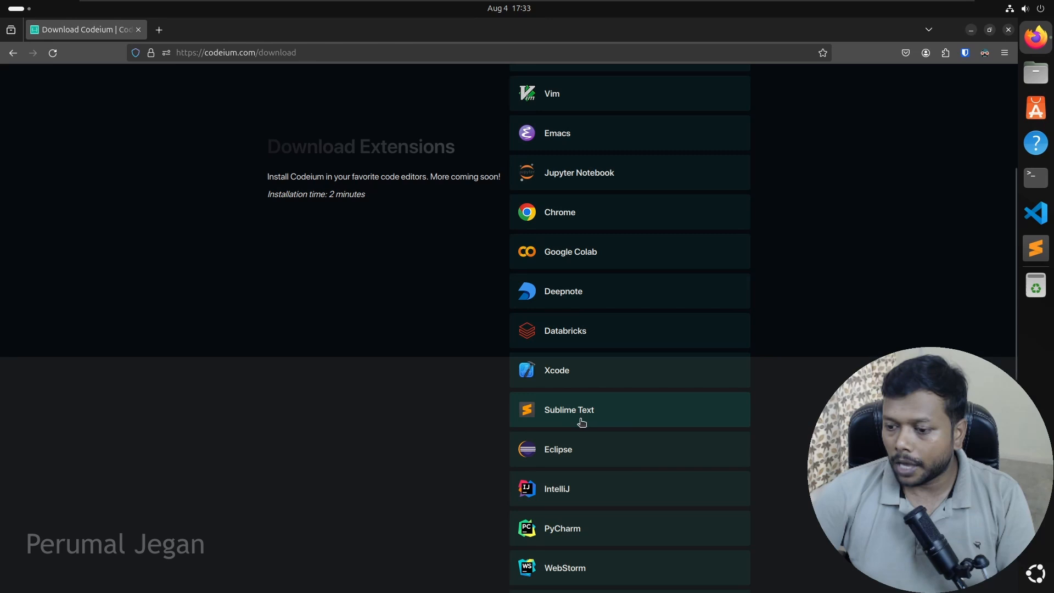
pyautogui.scroll(-3)
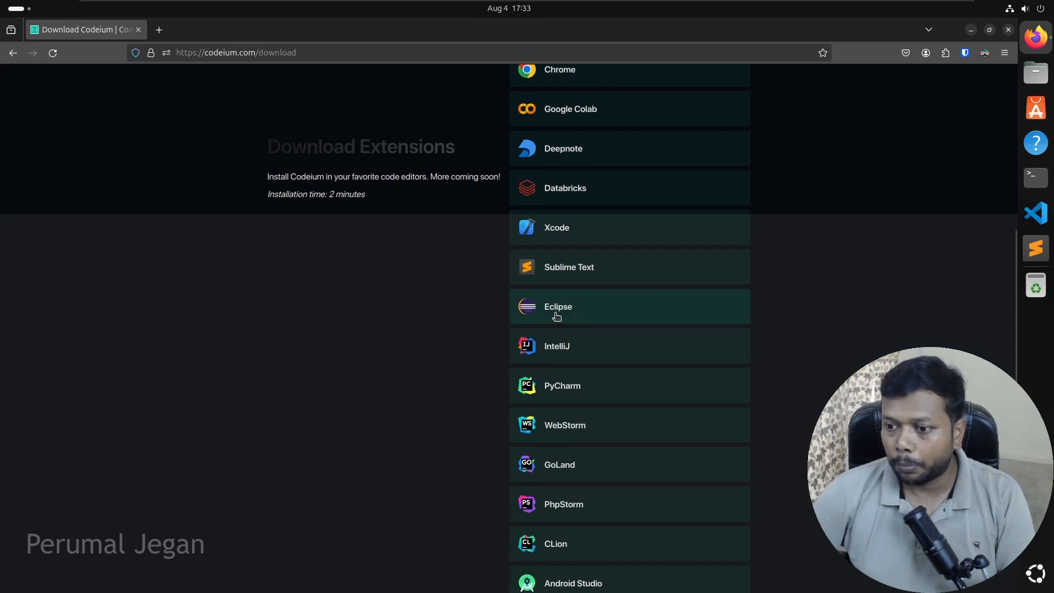
pyautogui.moveTo(625, 339)
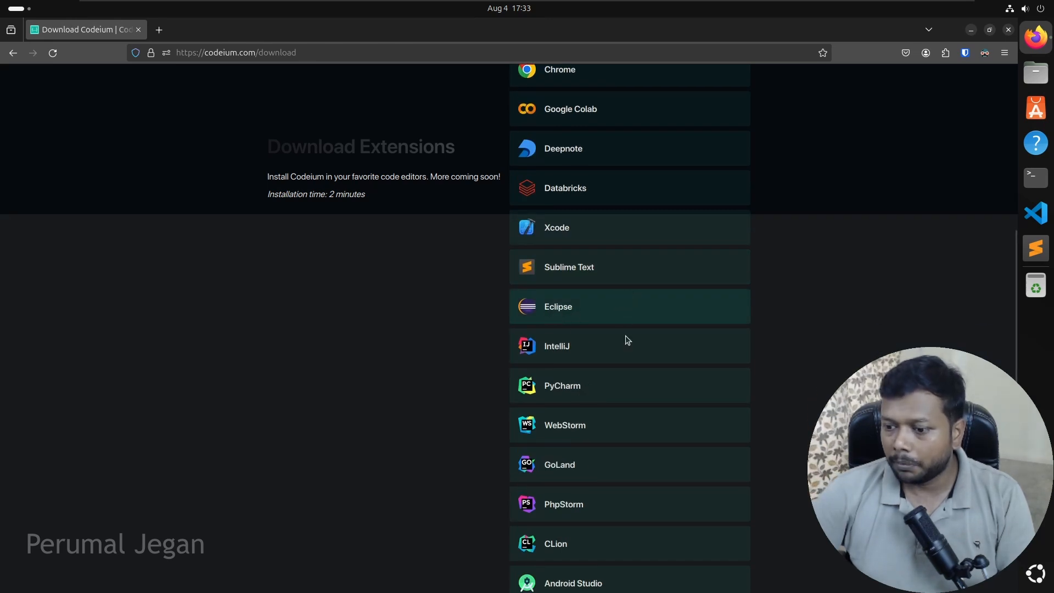
pyautogui.scroll(-3)
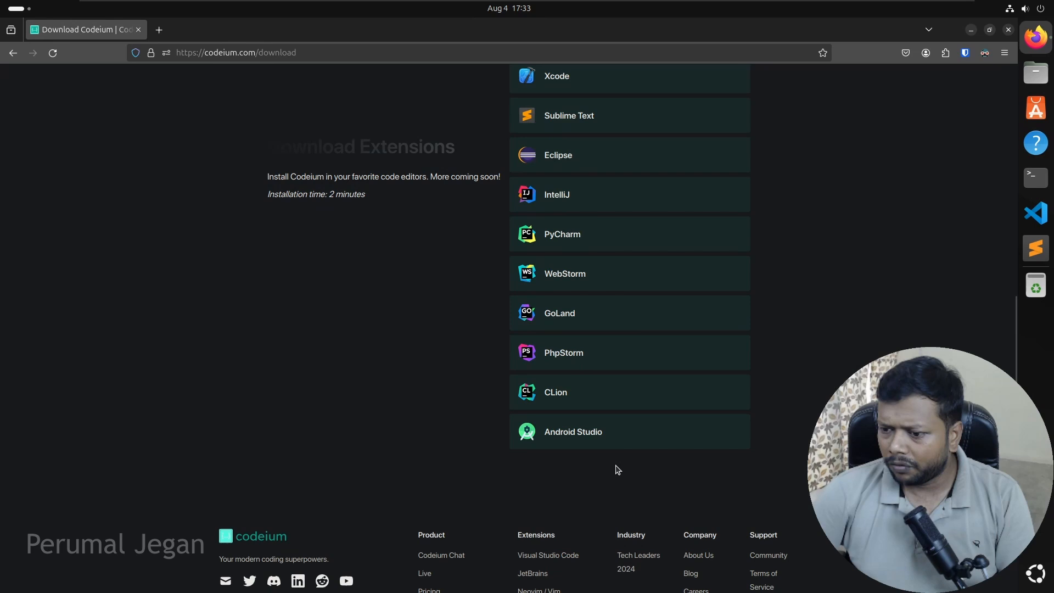
pyautogui.moveTo(578, 441)
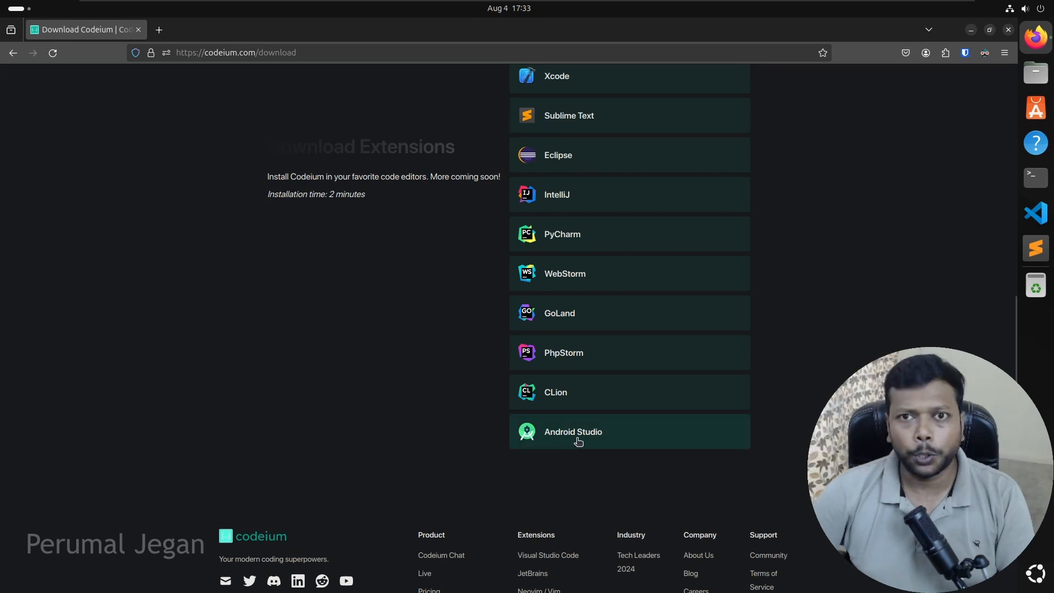
pyautogui.moveTo(573, 442)
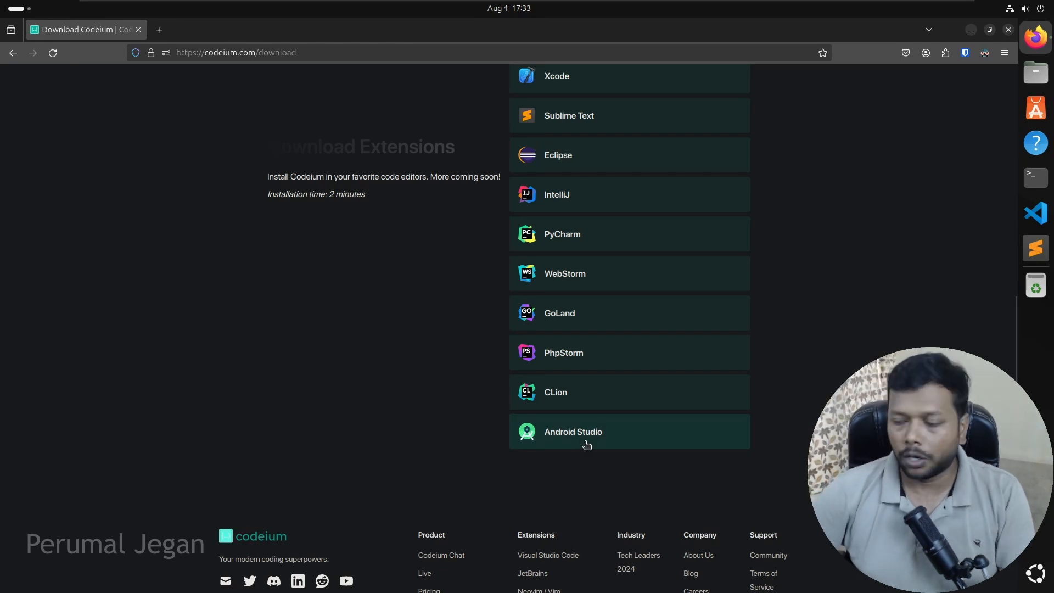
pyautogui.scroll(3)
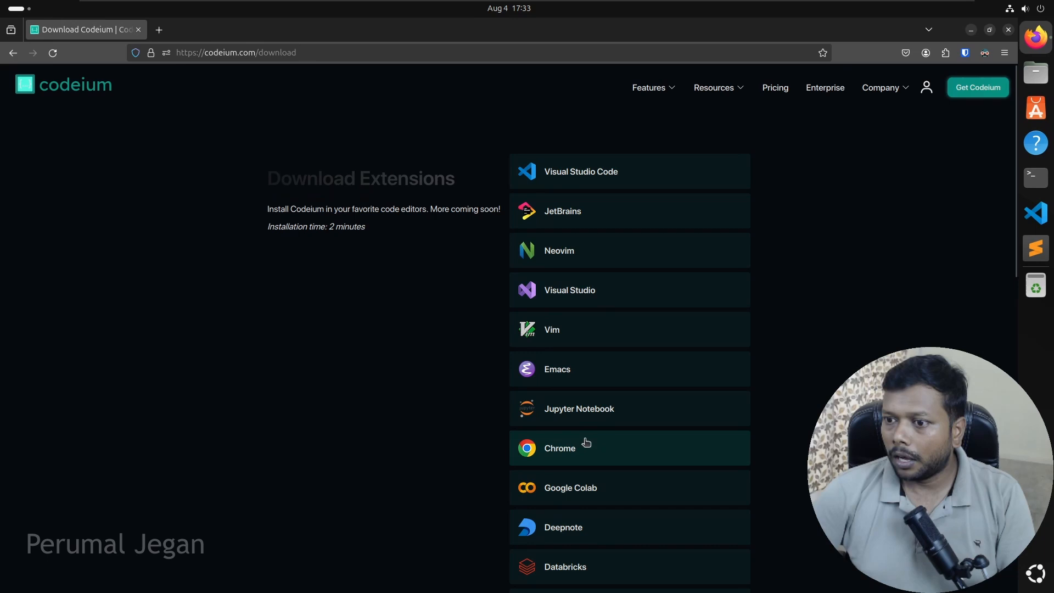
pyautogui.moveTo(161, 113)
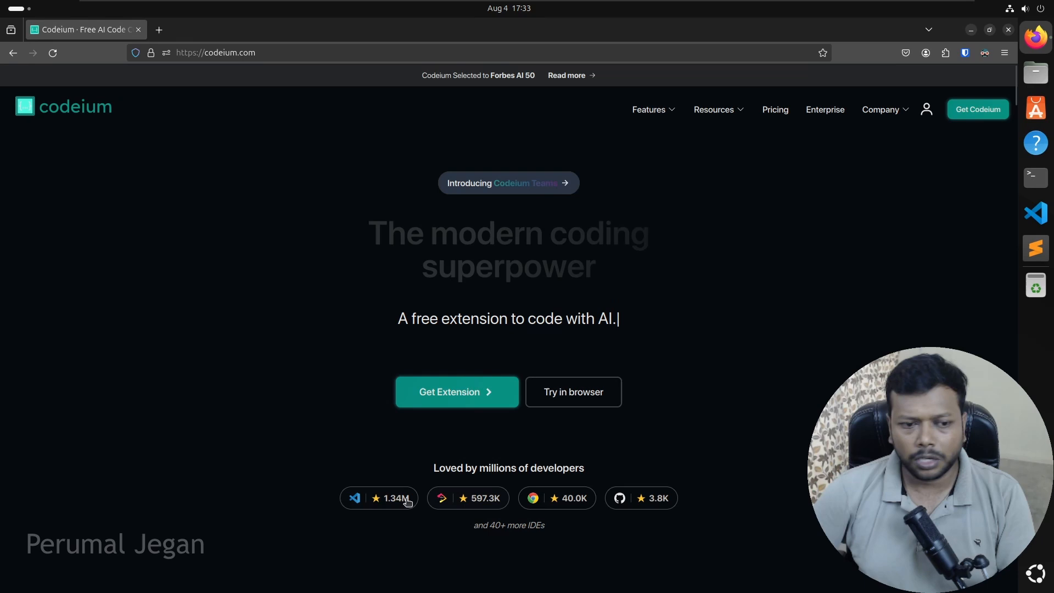
pyautogui.moveTo(782, 293)
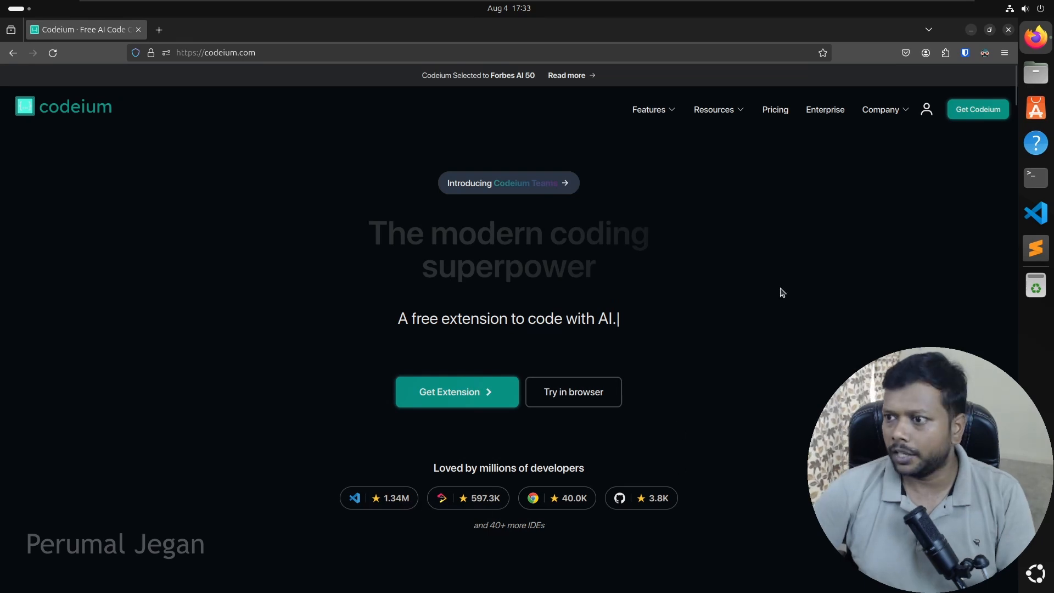
# Open Plans & Pricing and highlight a feature of the free Individual plan.
pyautogui.click(775, 109)
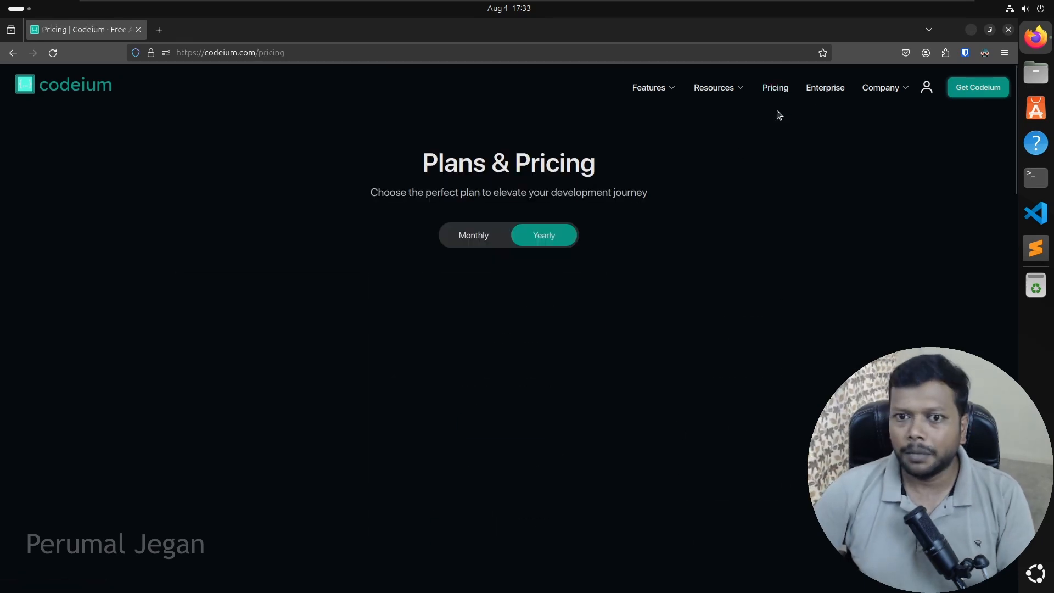
pyautogui.scroll(-3)
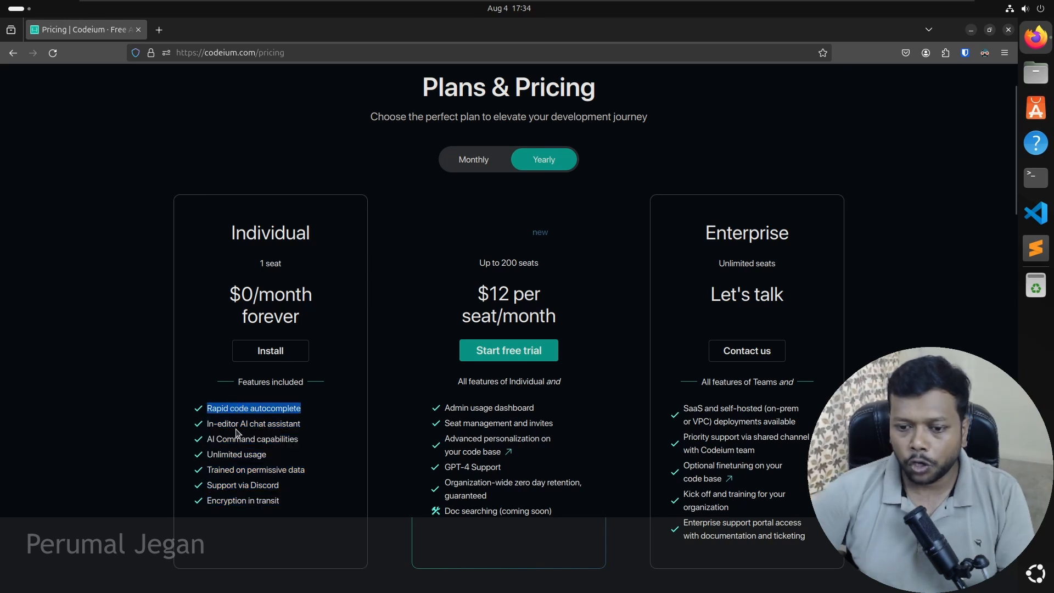
pyautogui.moveTo(222, 423)
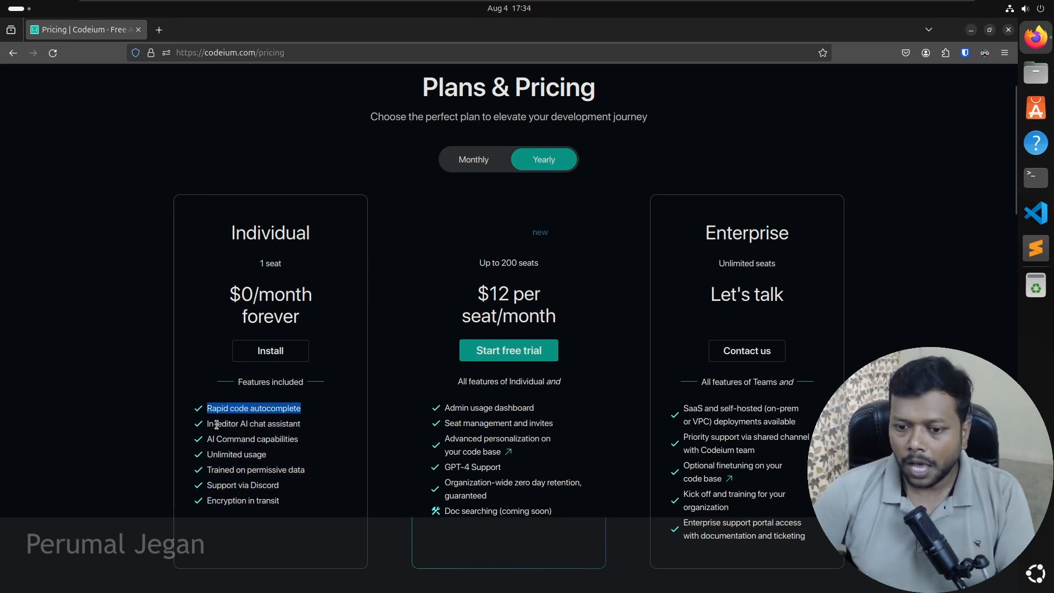
pyautogui.doubleClick(254, 423)
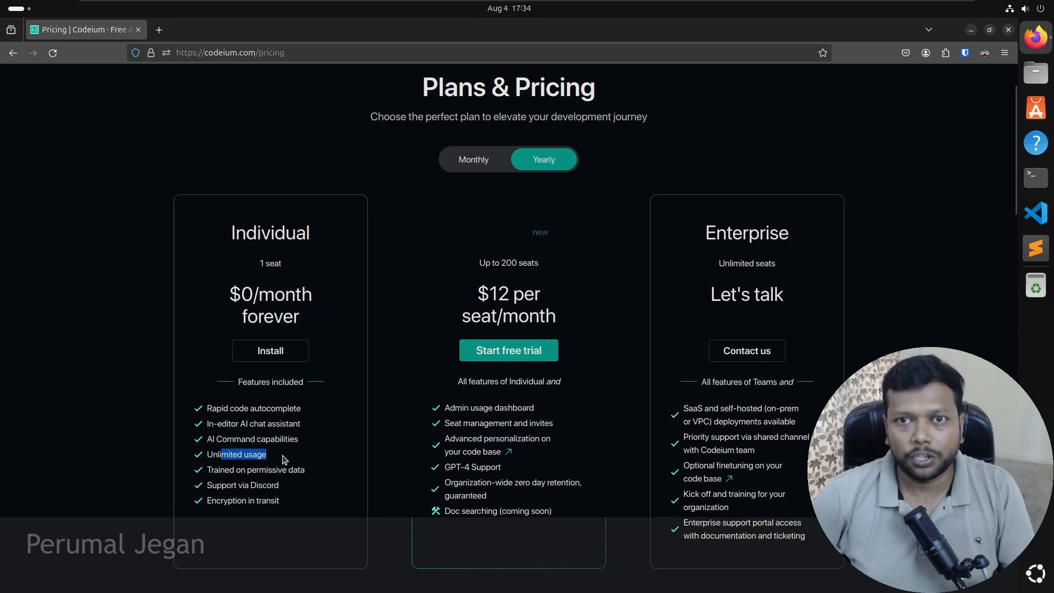
pyautogui.moveTo(316, 361)
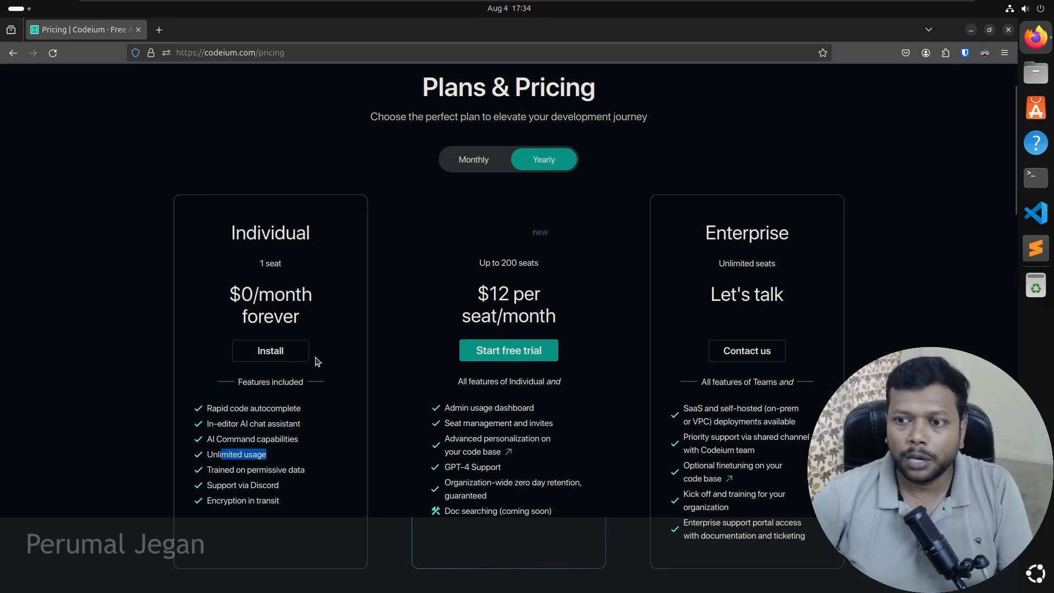
pyautogui.moveTo(311, 392)
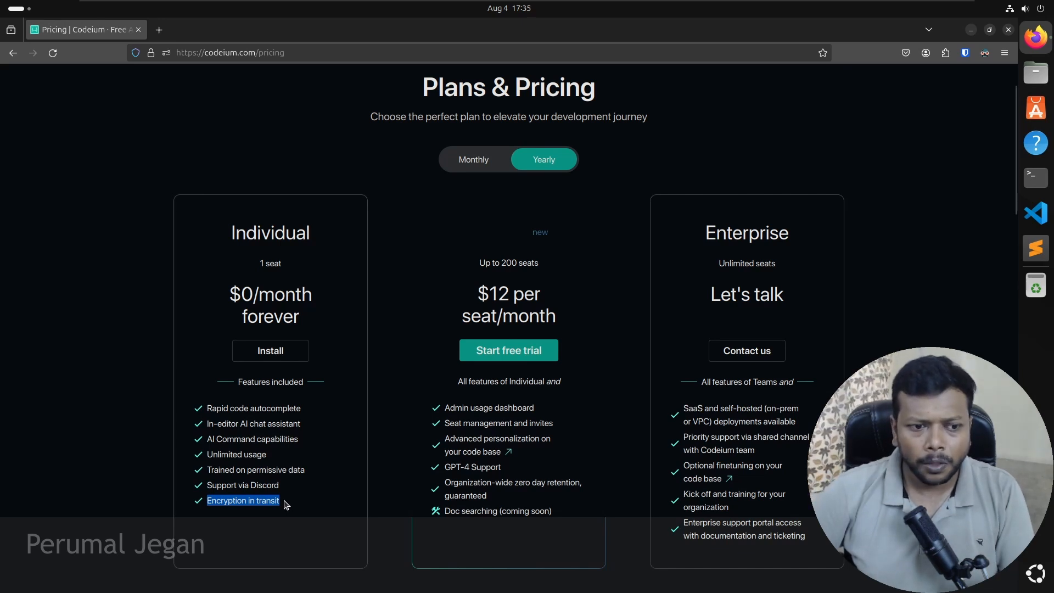
pyautogui.moveTo(265, 359)
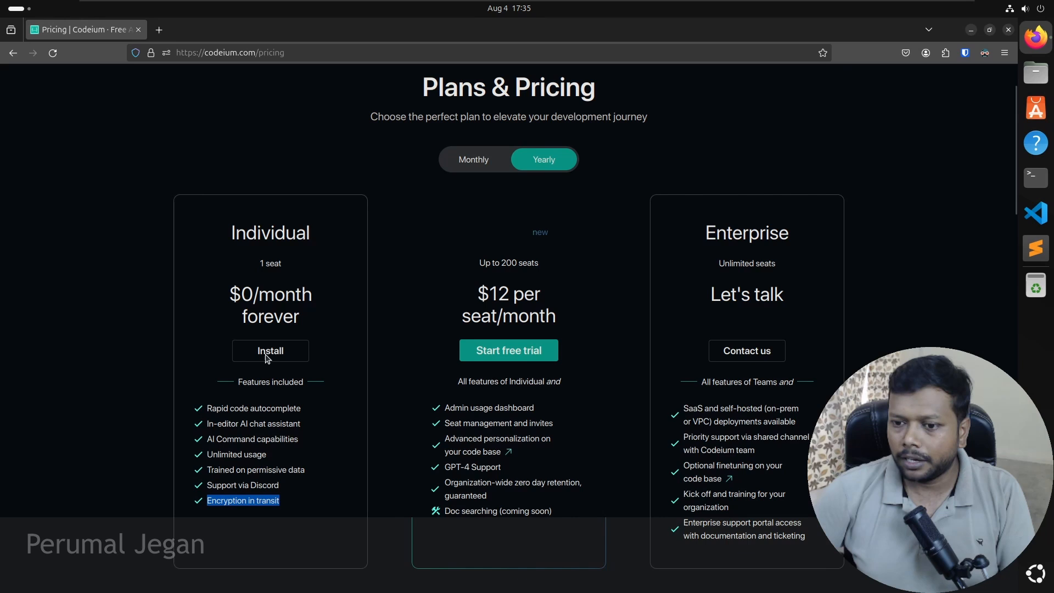
pyautogui.moveTo(288, 503)
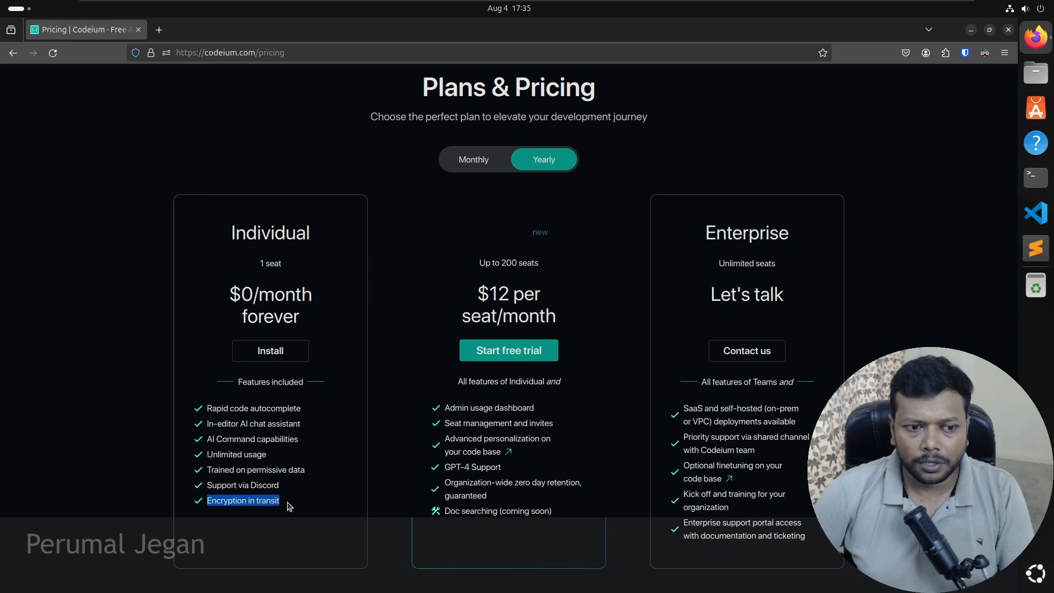
pyautogui.moveTo(242, 427)
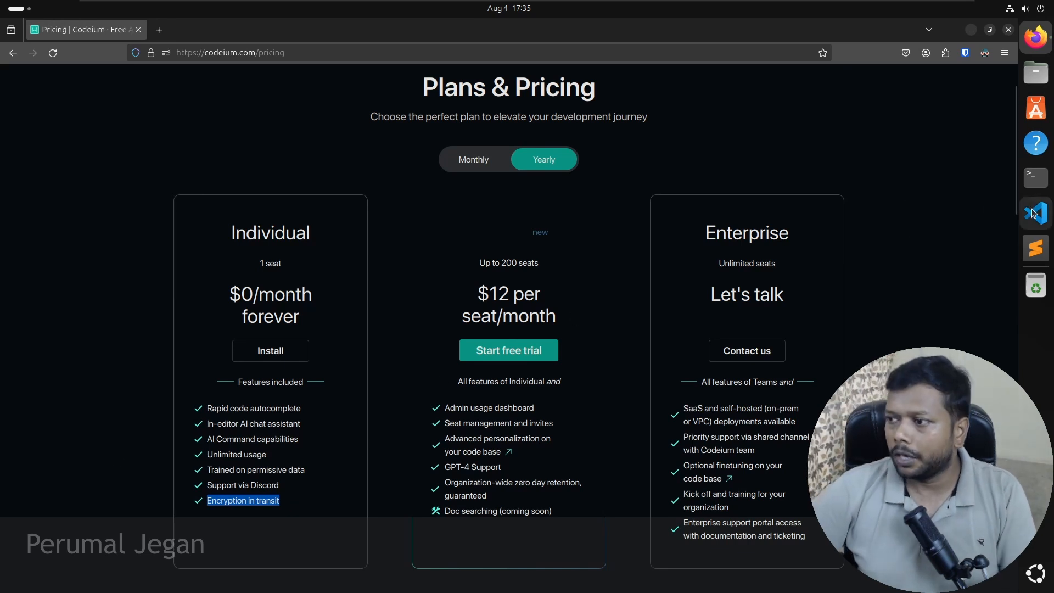
# Search the Extensions marketplace for 'codeiu', install Codeium, and open its activity bar panel.
pyautogui.click(1034, 213)
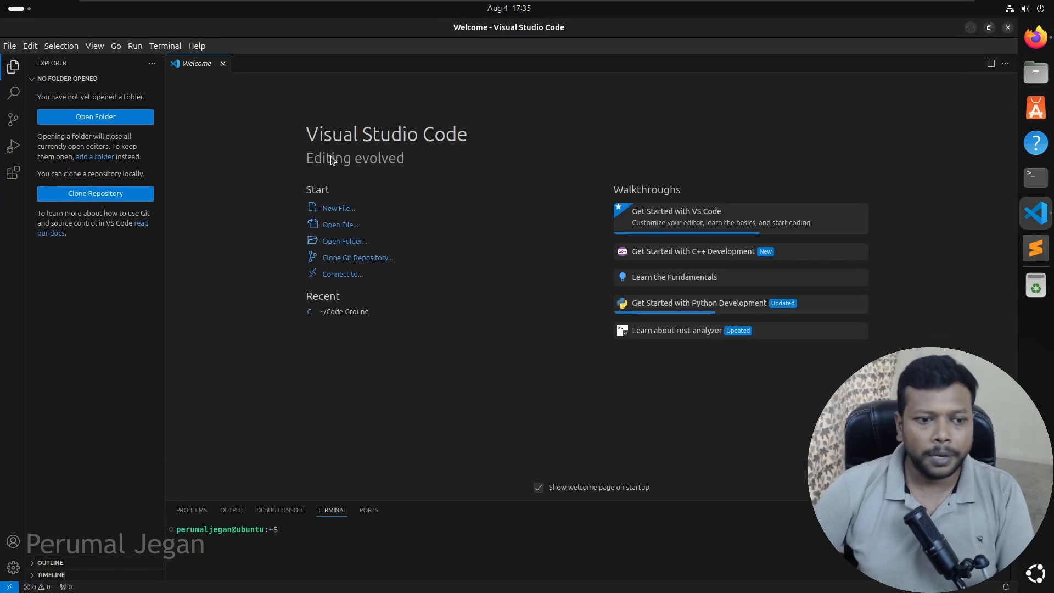
pyautogui.moveTo(37, 280)
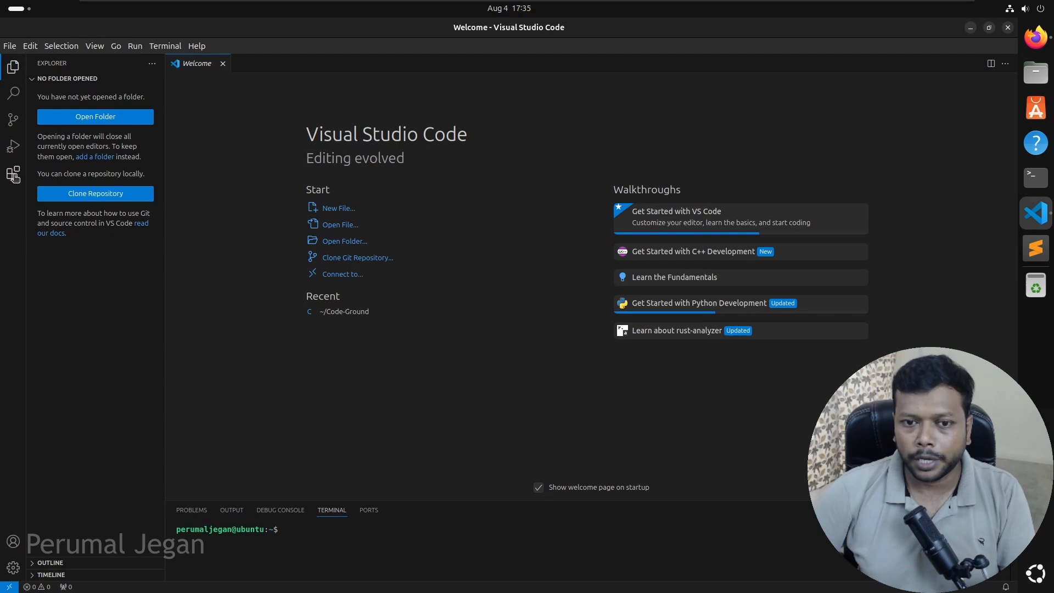
pyautogui.click(13, 174)
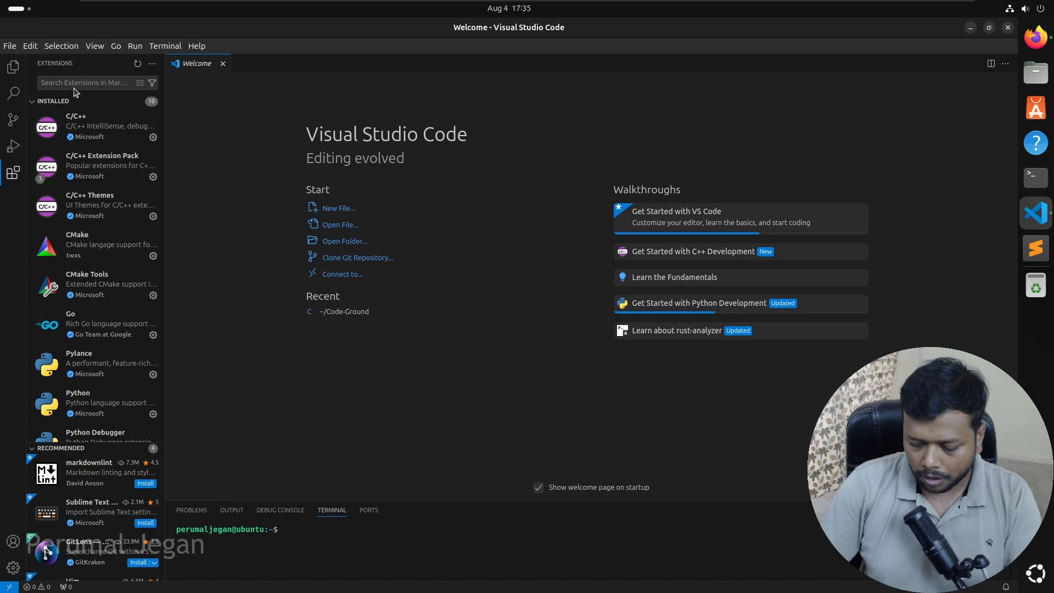
pyautogui.click(87, 81)
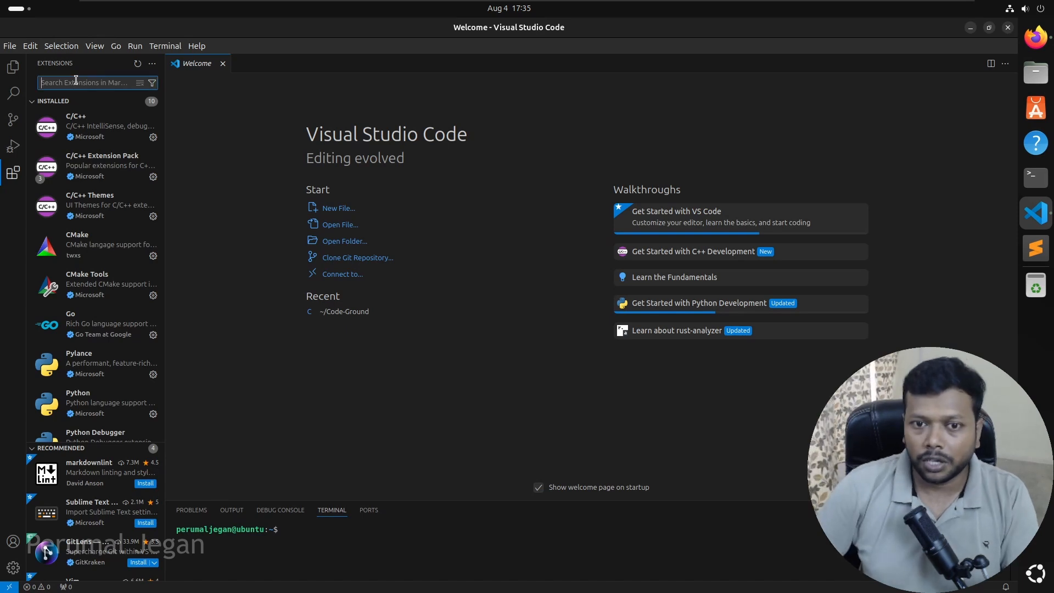
pyautogui.write('codeium')
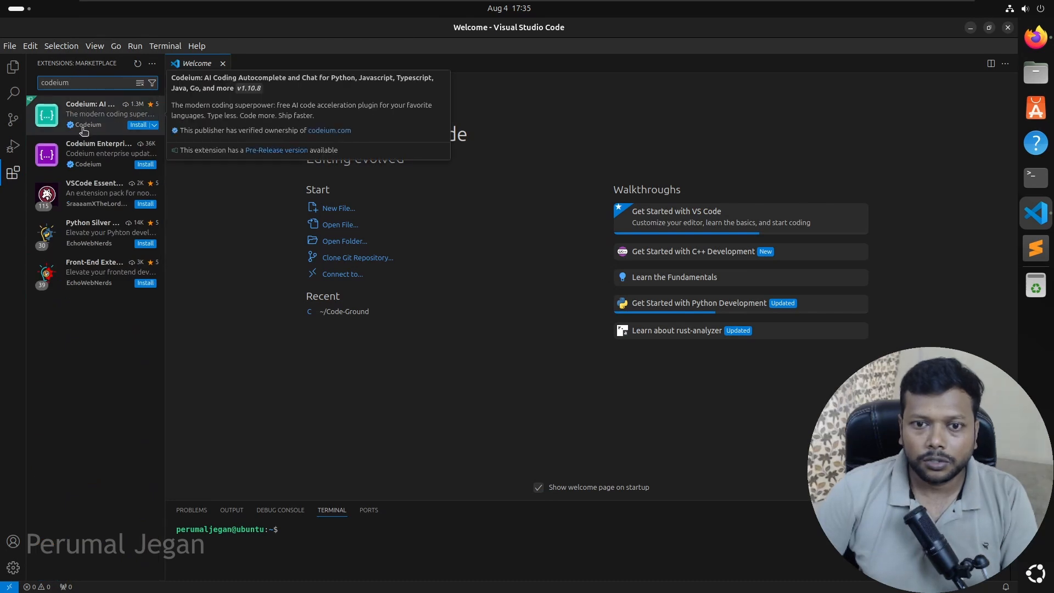
pyautogui.moveTo(101, 129)
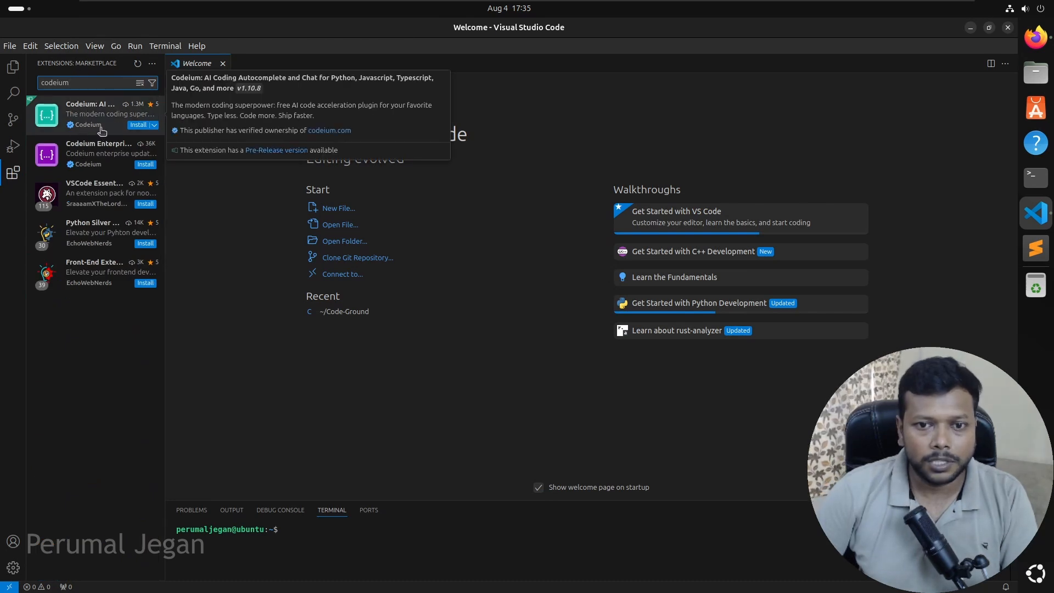
pyautogui.click(138, 125)
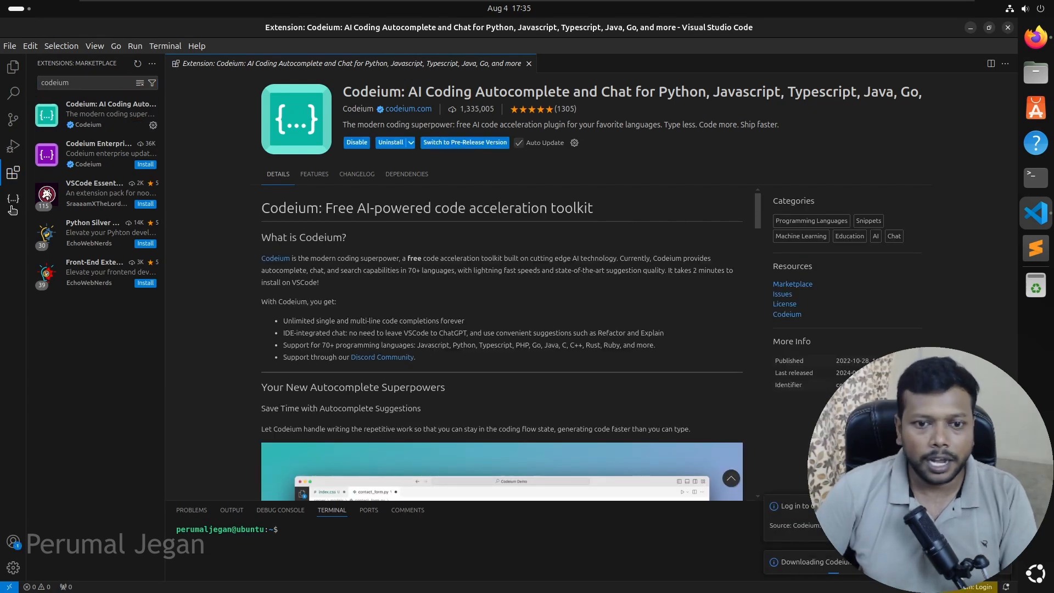
pyautogui.click(13, 200)
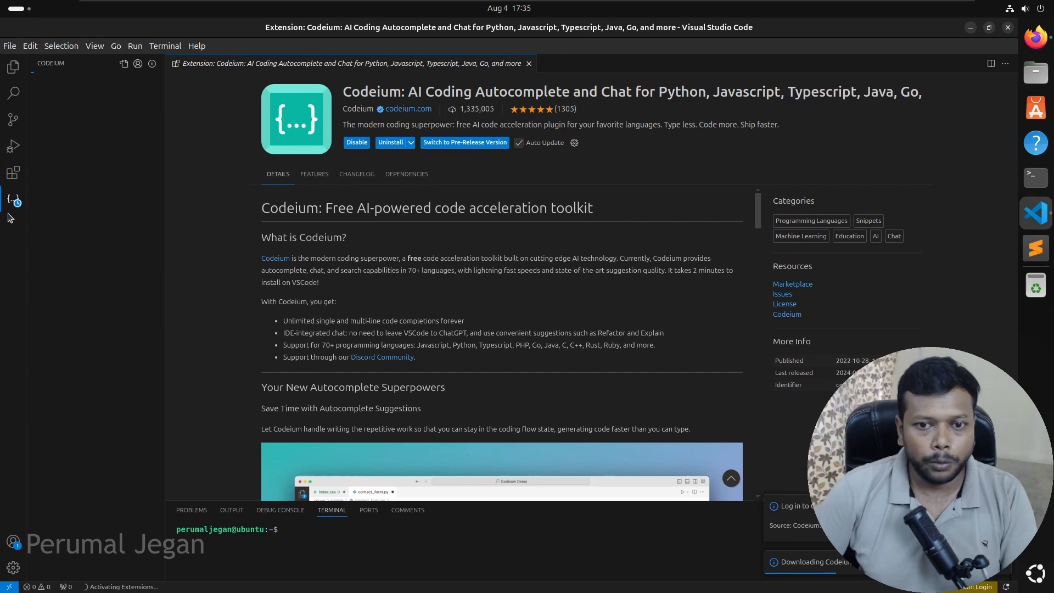
pyautogui.moveTo(115, 284)
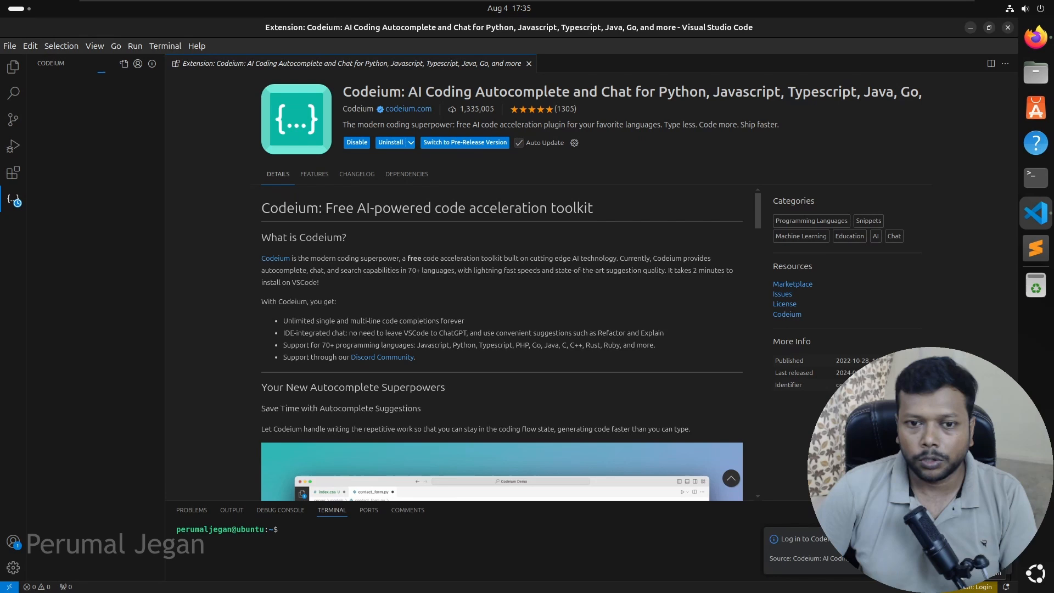
pyautogui.click(800, 538)
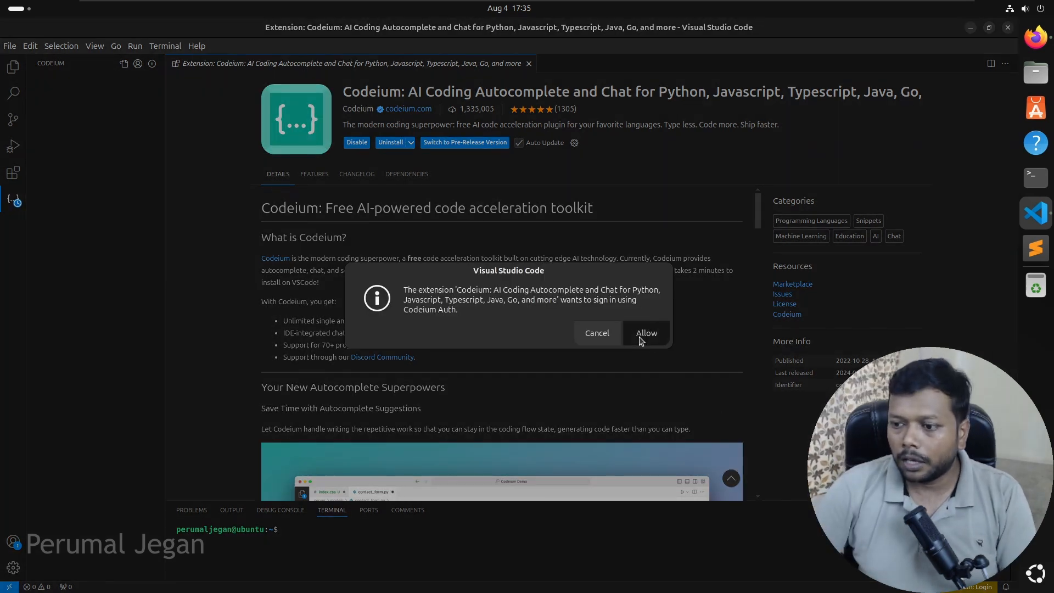
pyautogui.click(645, 332)
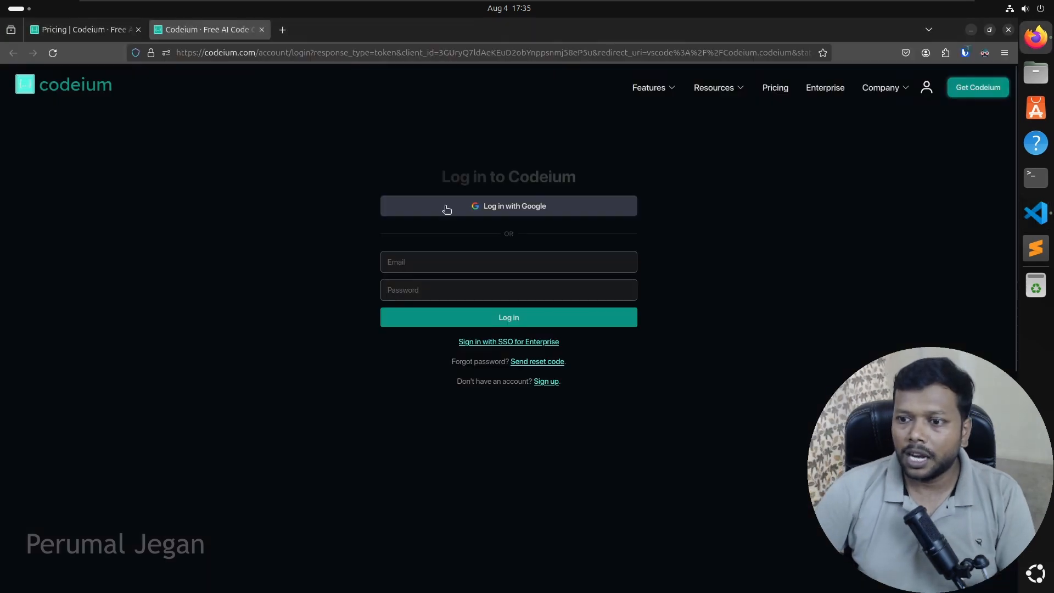
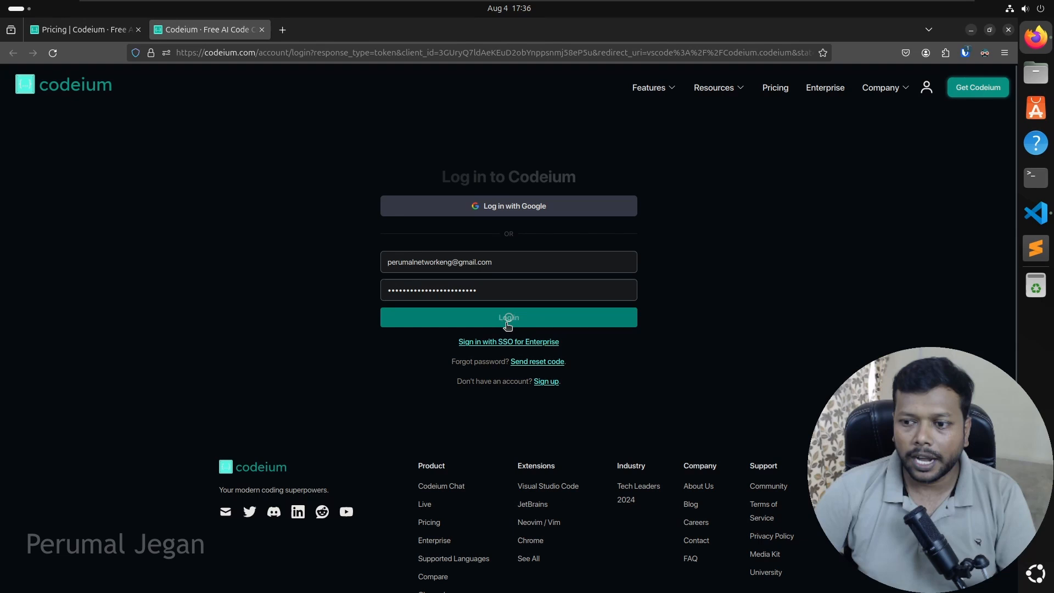
pyautogui.click(508, 317)
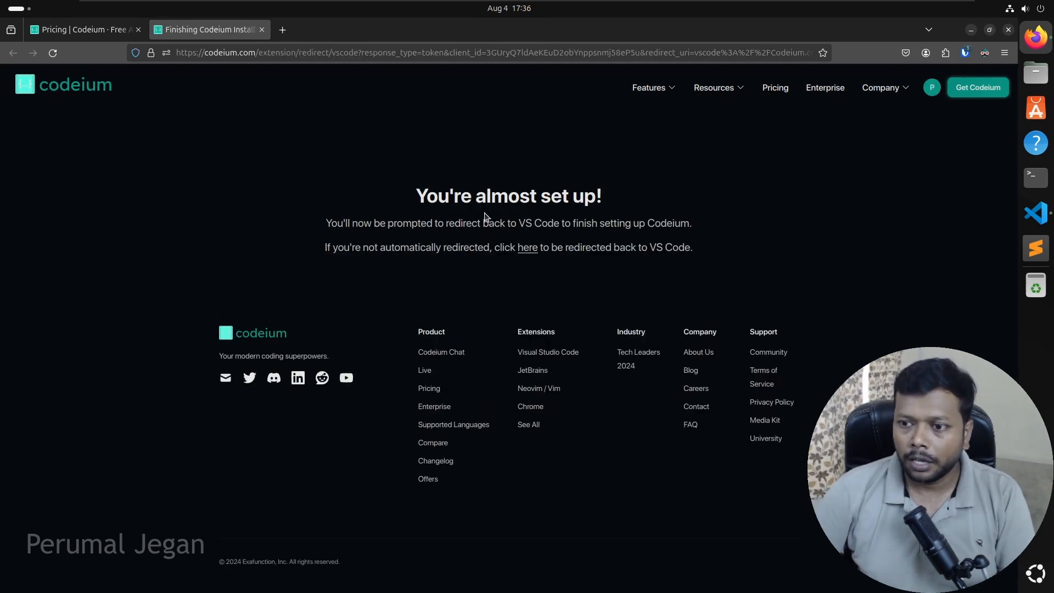
pyautogui.click(527, 248)
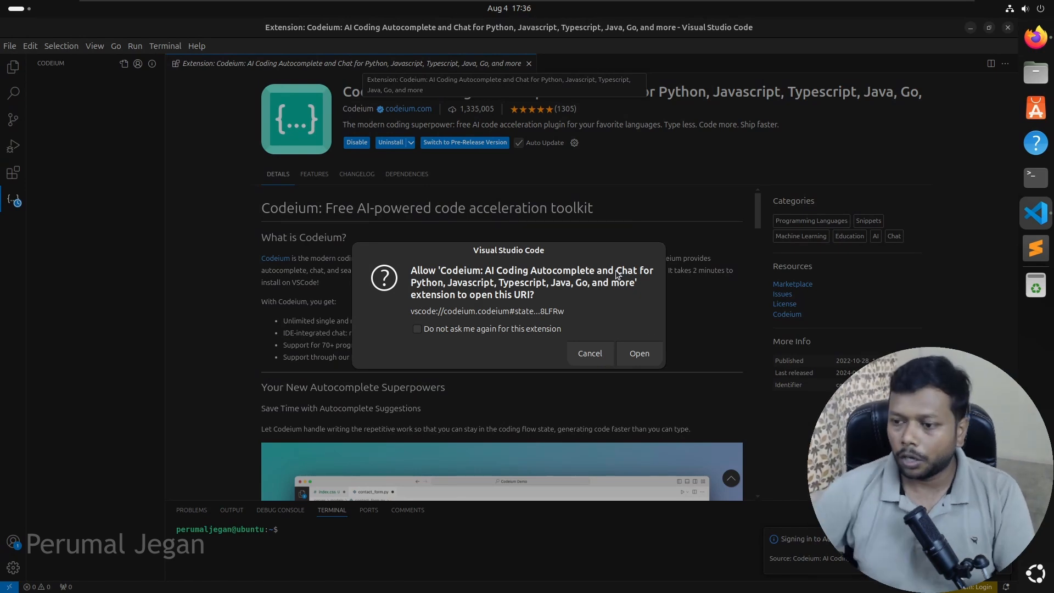
# Allow Codeium to open the sign-in URI in VS Code.
pyautogui.click(589, 353)
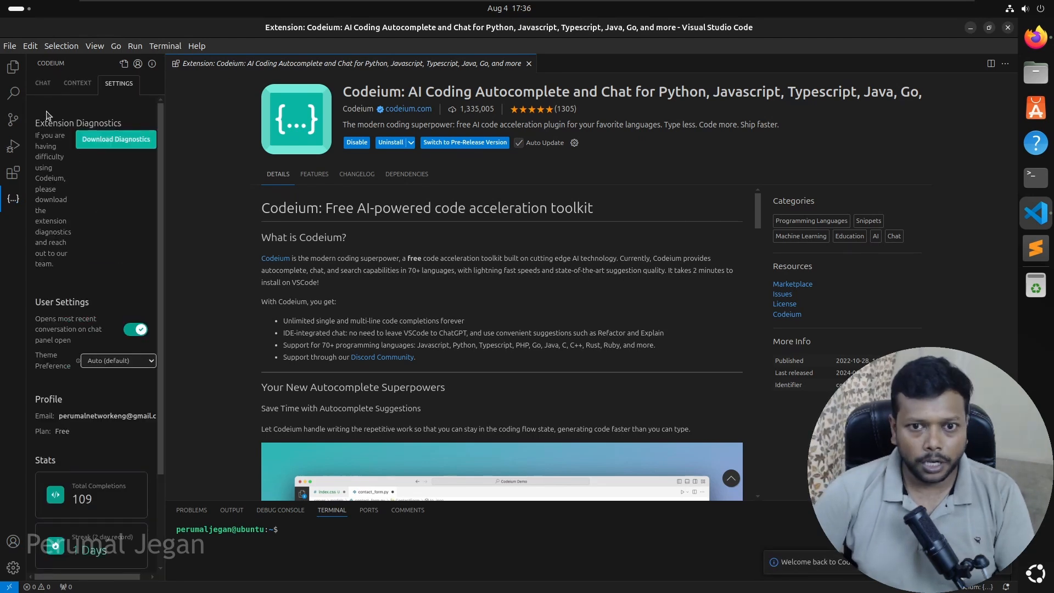
# Show the Codeium chat history with the Rust Hello World answer and create a blank untitled file.
pyautogui.click(42, 83)
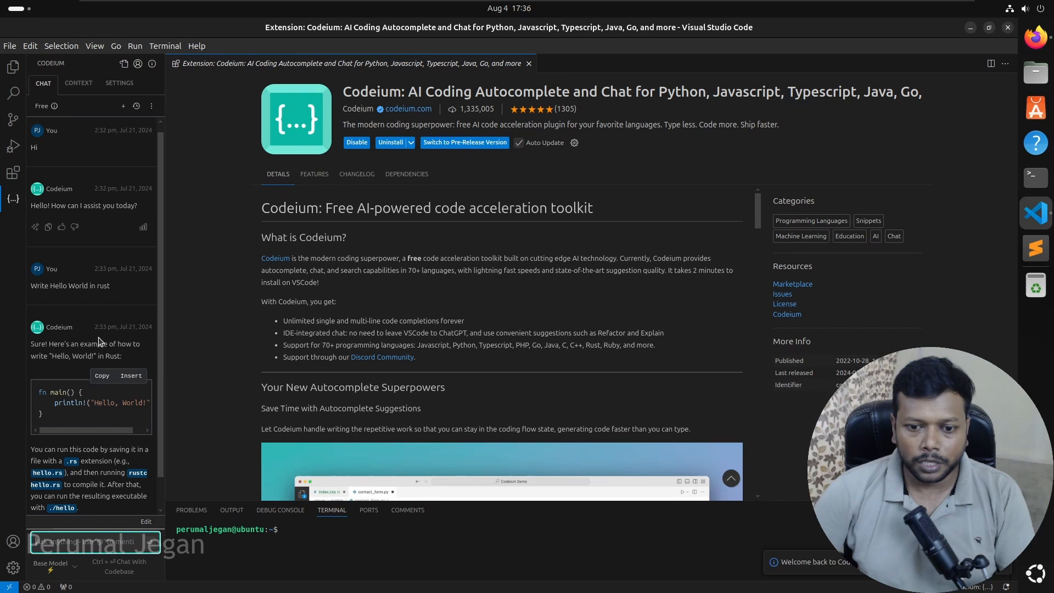
pyautogui.moveTo(79, 312)
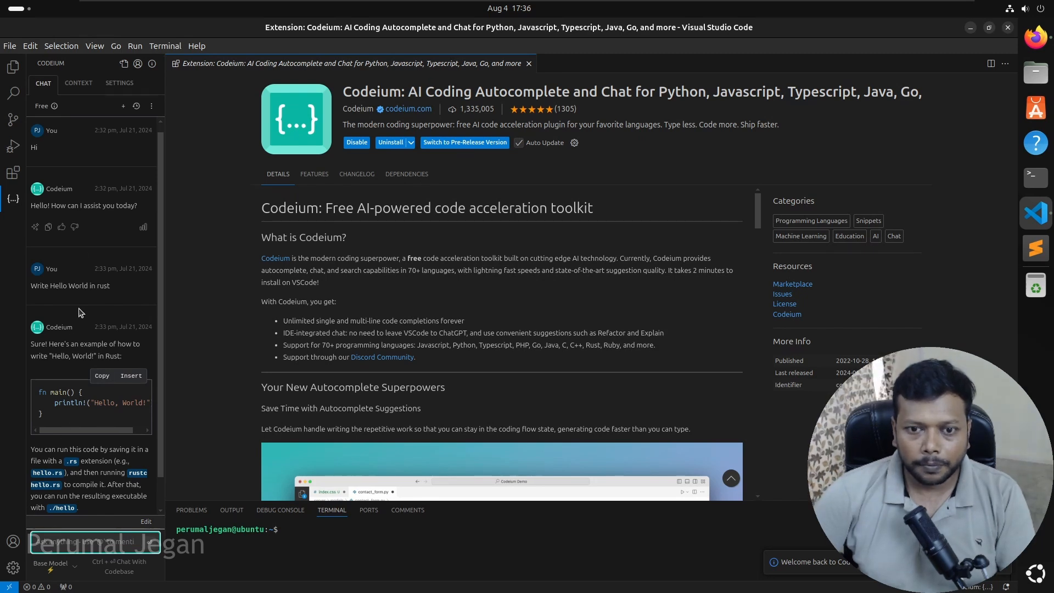
pyautogui.scroll(-3)
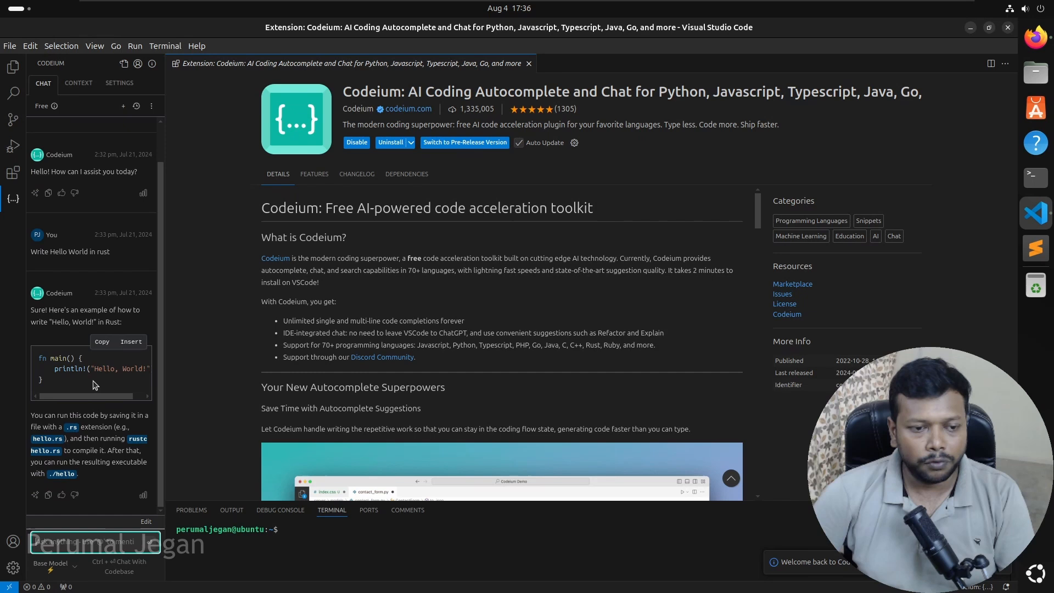
pyautogui.moveTo(96, 335)
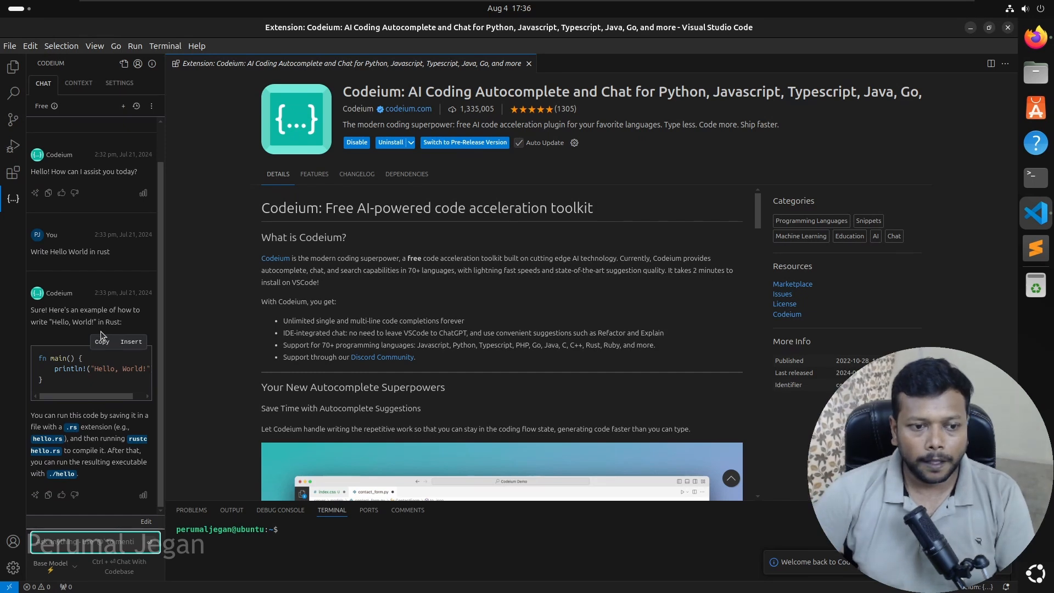
pyautogui.moveTo(100, 334)
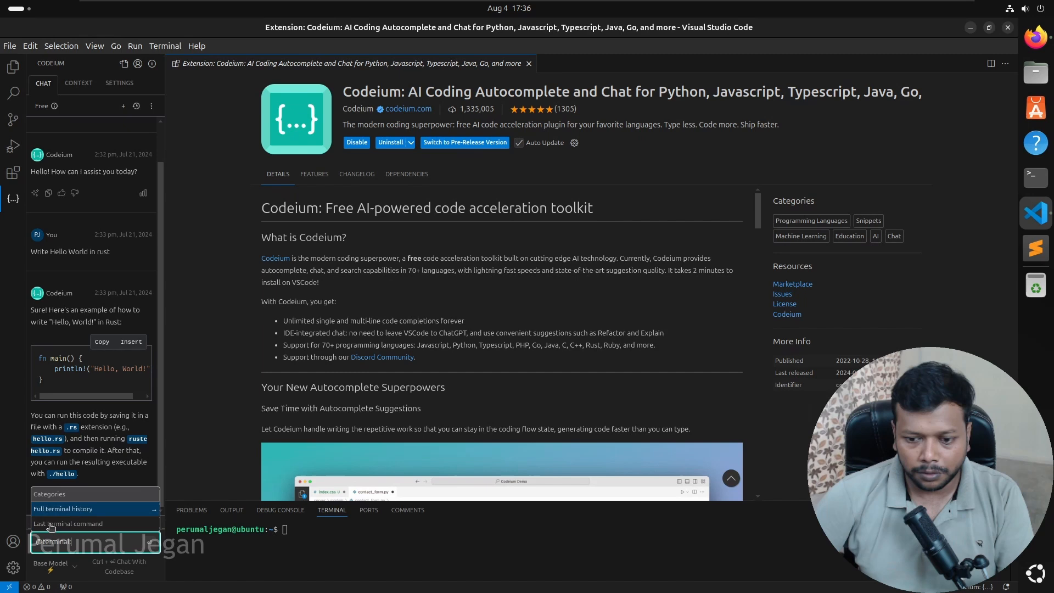
pyautogui.moveTo(68, 523)
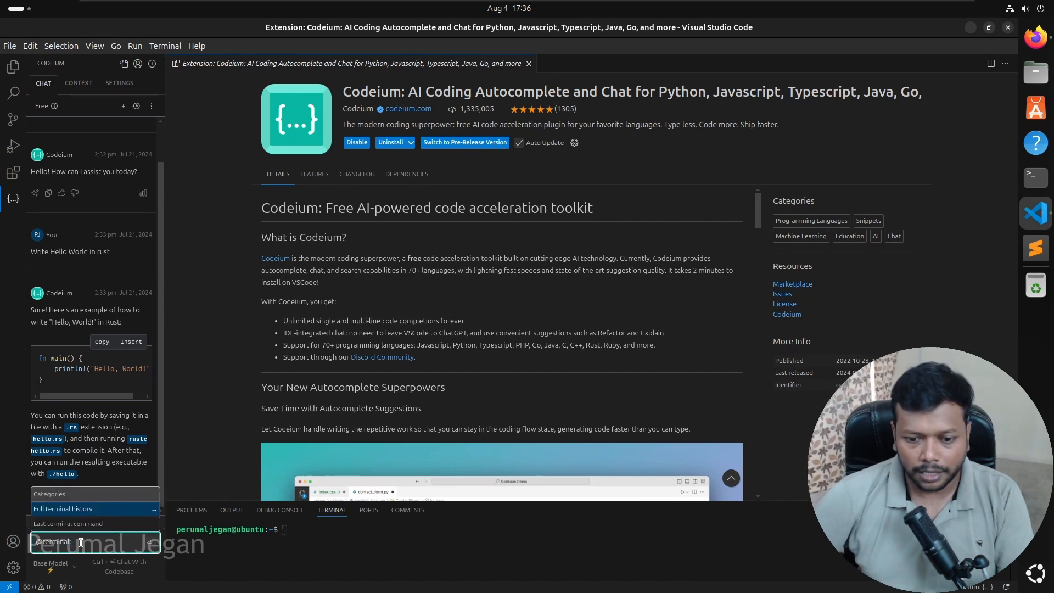
pyautogui.write('dfgd')
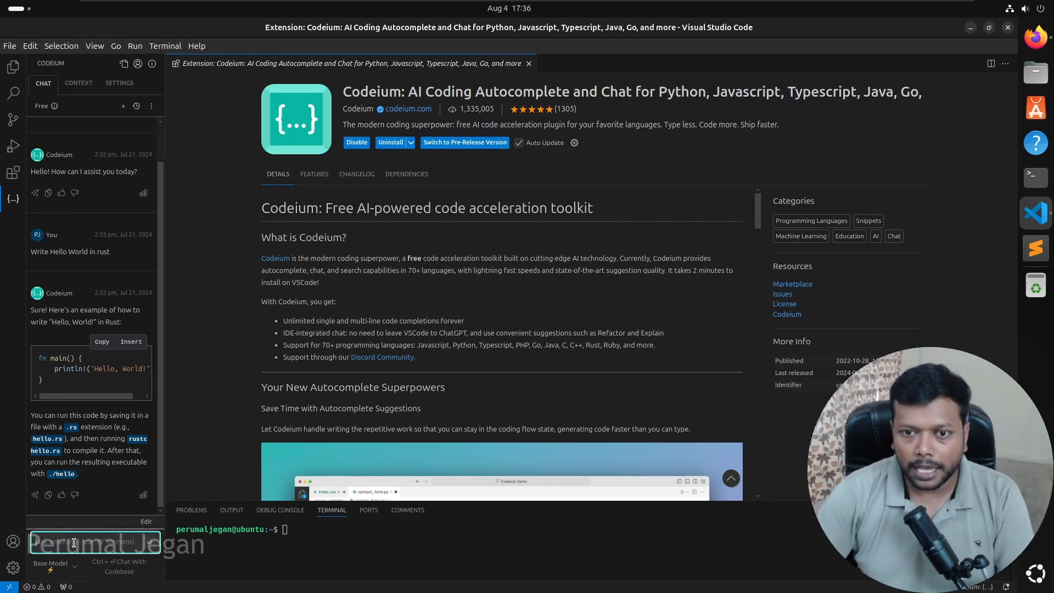
pyautogui.click(528, 62)
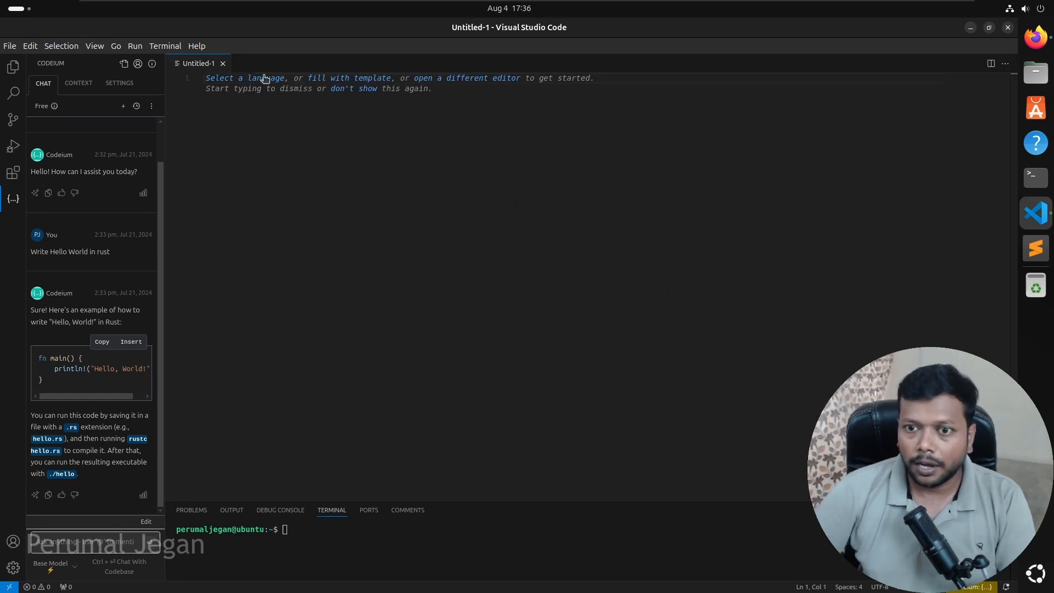
# Submit 'write a simple hello world program in C' to Codeium Command.
pyautogui.click(365, 131)
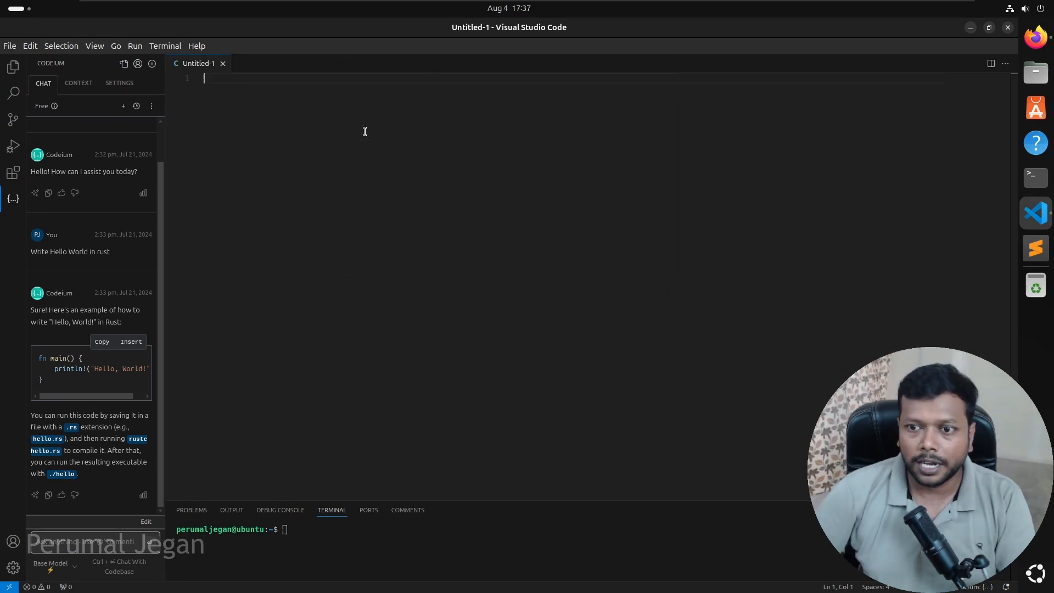
pyautogui.moveTo(284, 171)
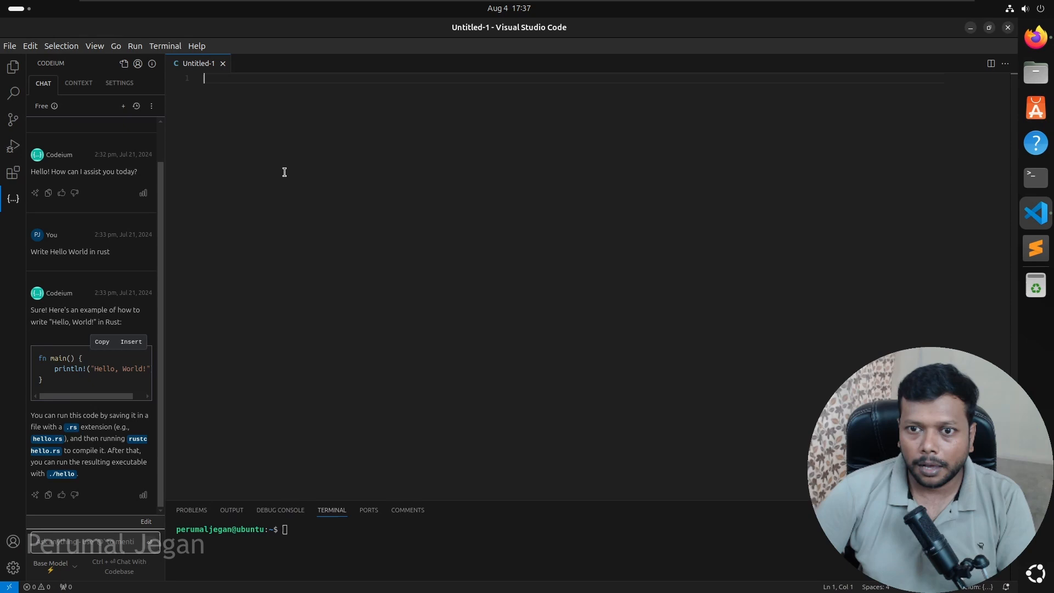
pyautogui.click(94, 541)
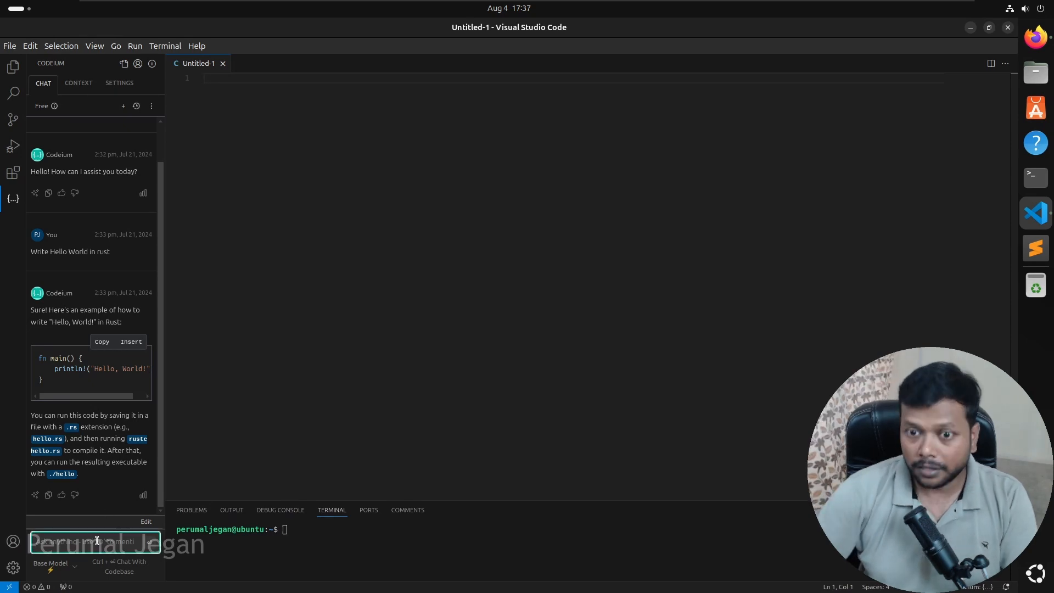
pyautogui.moveTo(338, 309)
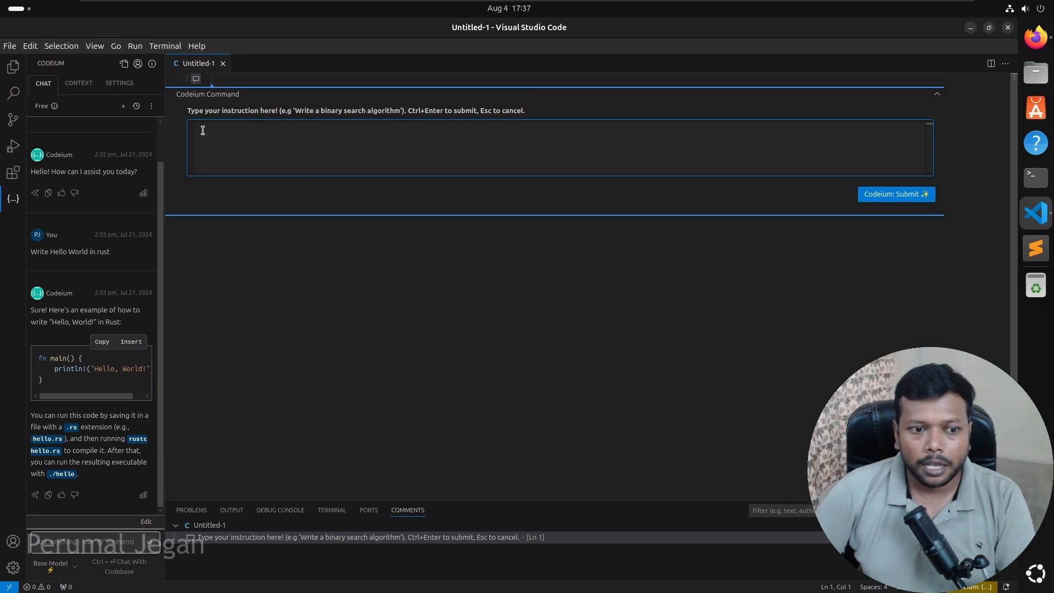
pyautogui.moveTo(220, 133)
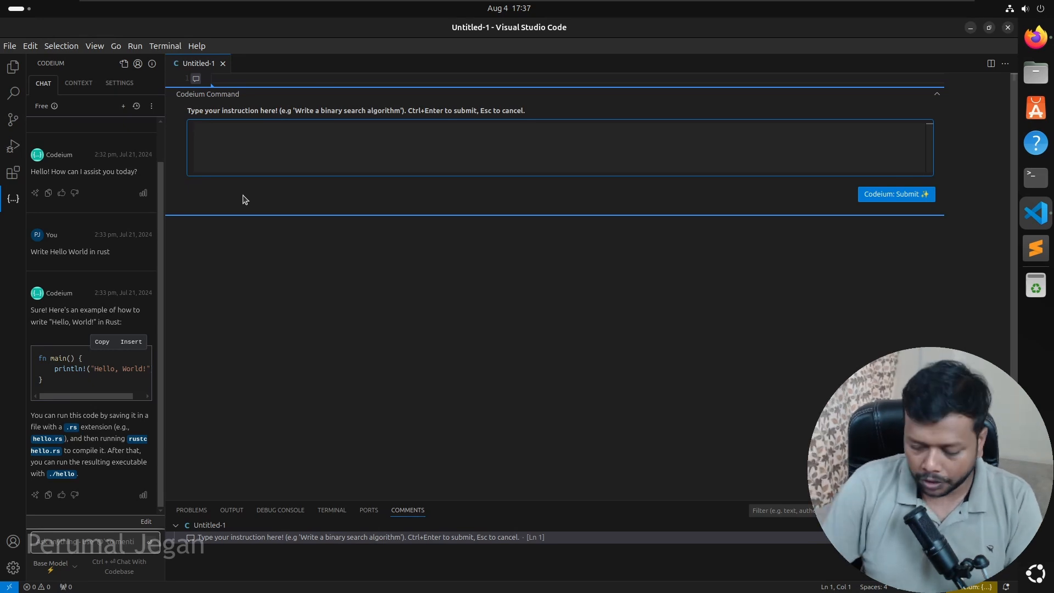
pyautogui.write('write a simple')
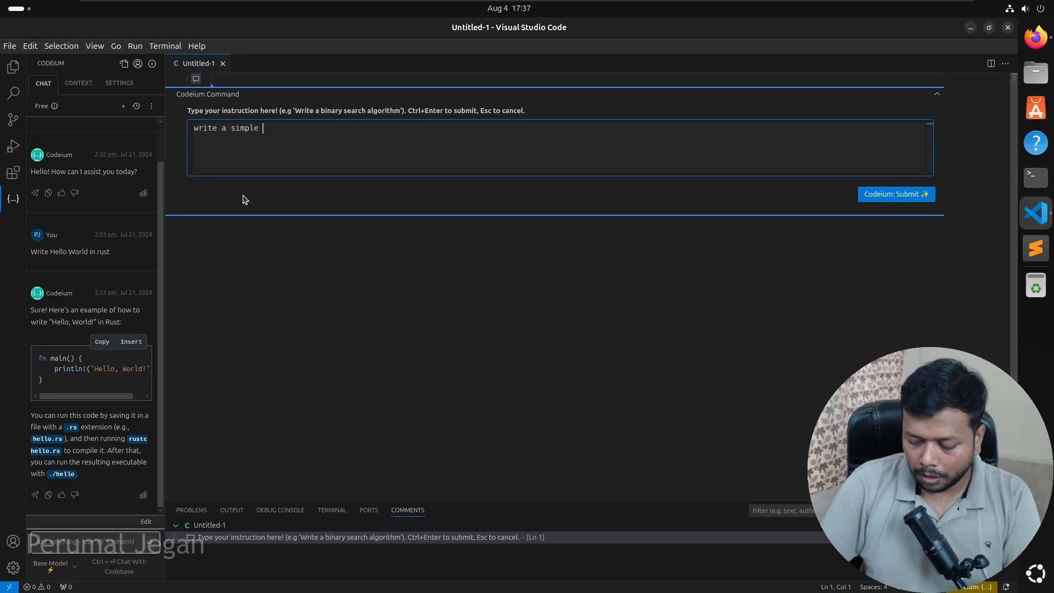
pyautogui.write('hello')
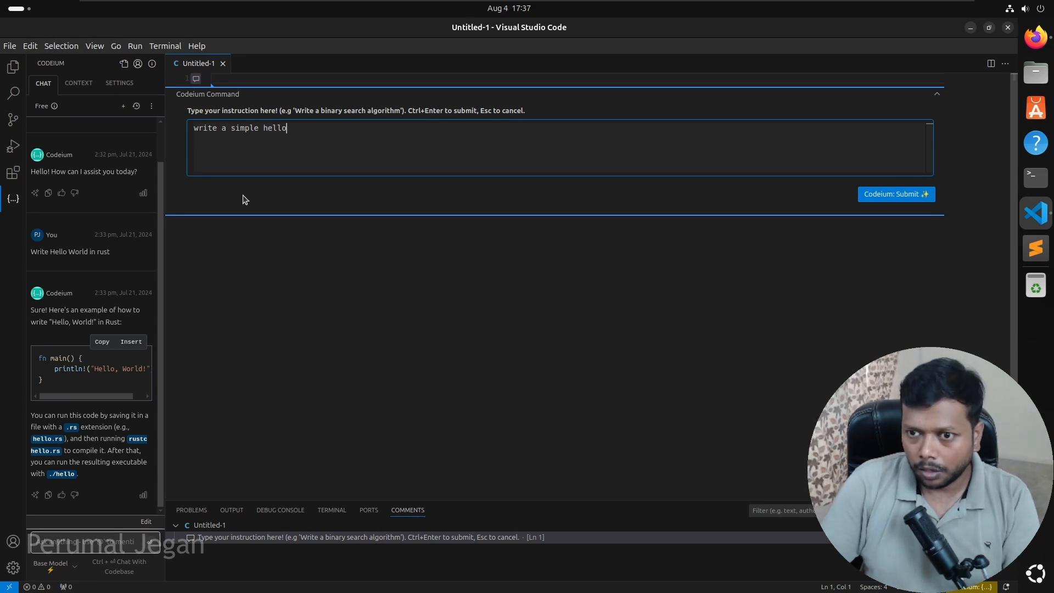
pyautogui.write('world')
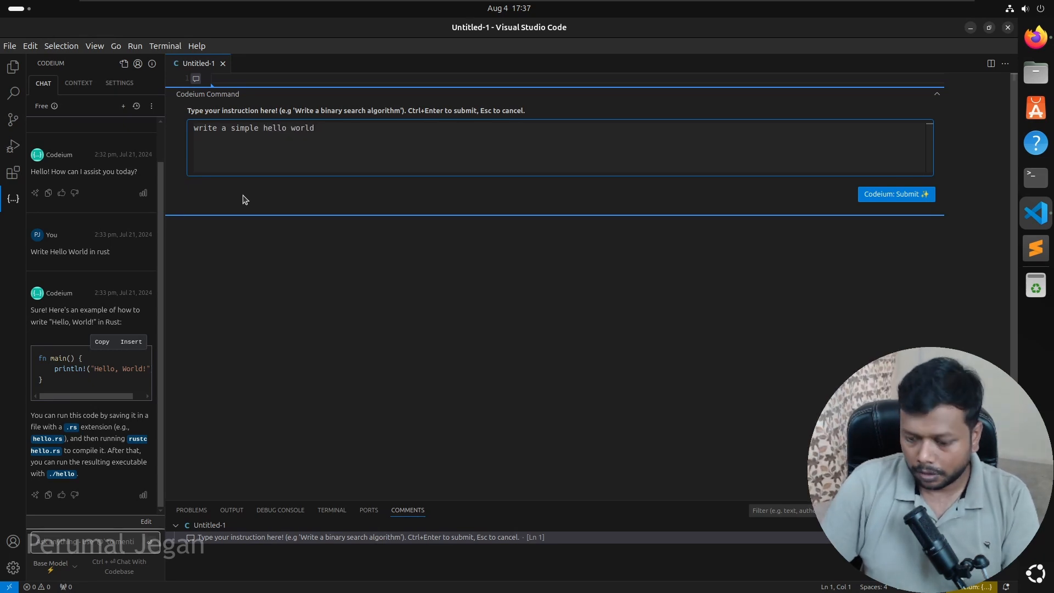
pyautogui.write('pr')
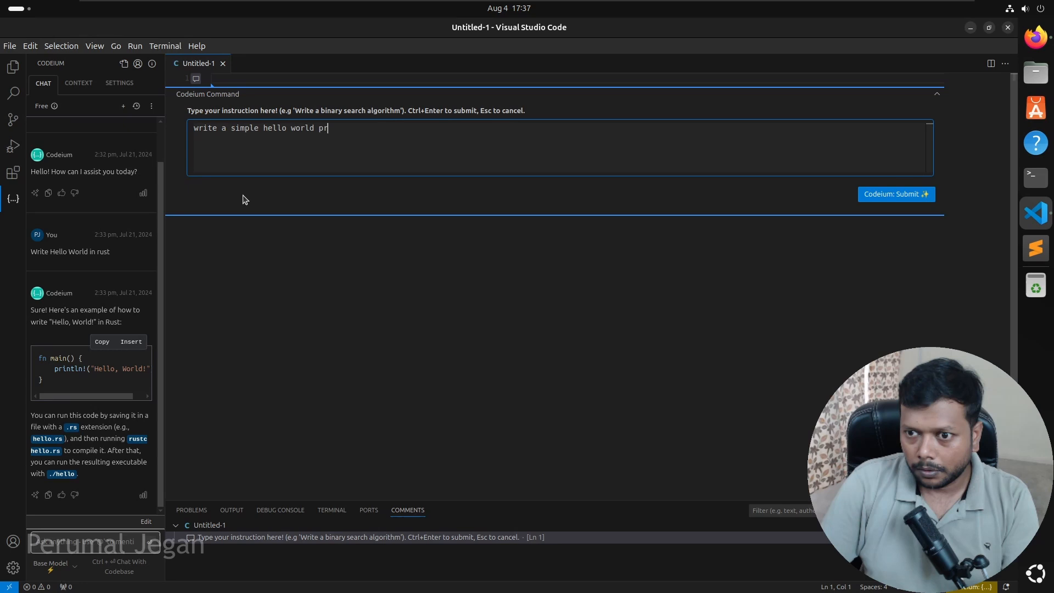
pyautogui.write('ogram in C')
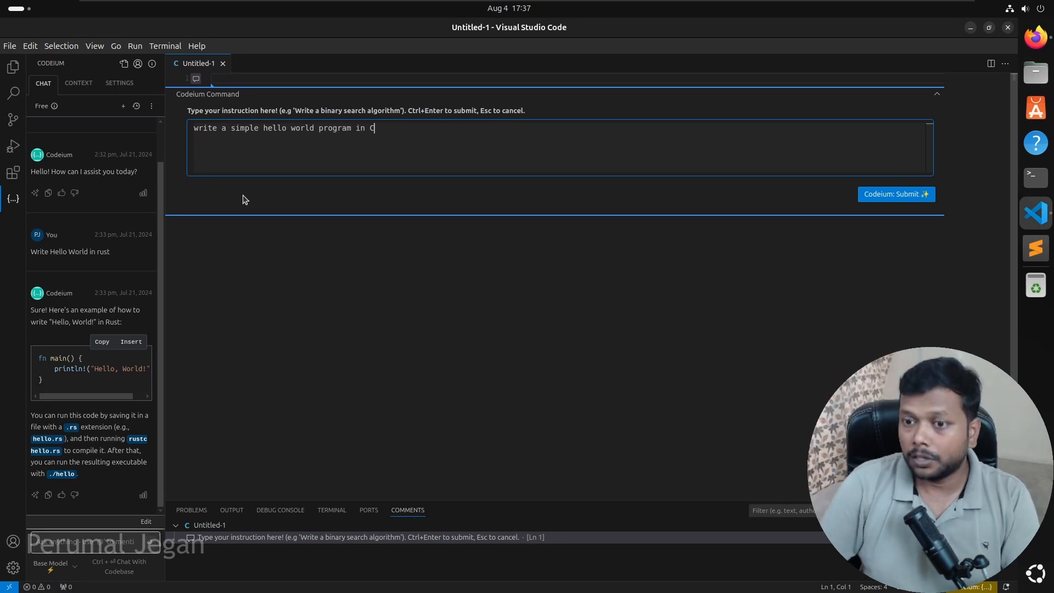
pyautogui.click(895, 194)
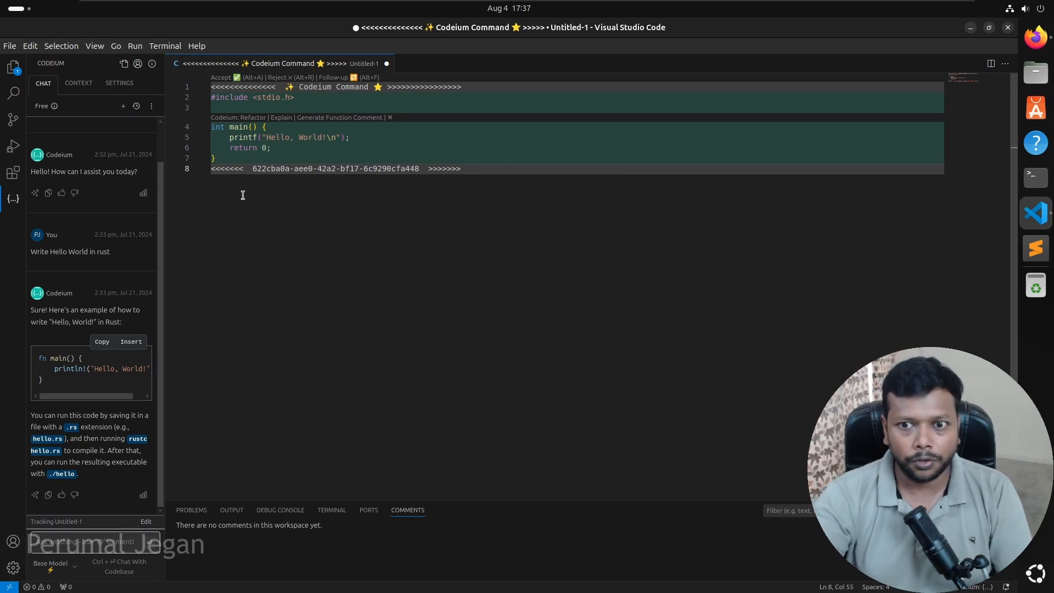
# Begin a fresh Codeium chat conversation in the sidebar.
pyautogui.click(233, 167)
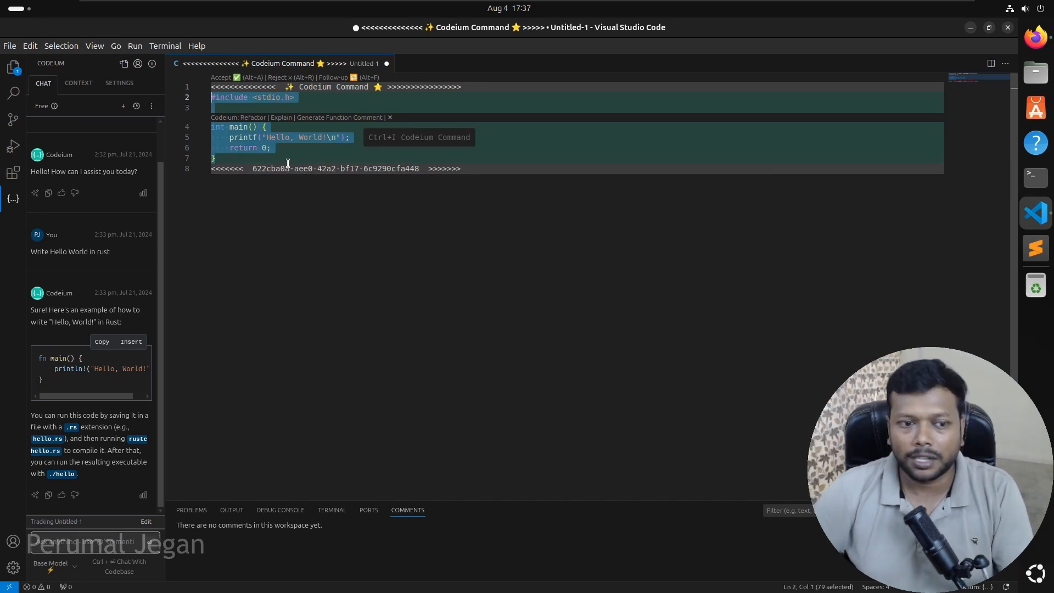
pyautogui.moveTo(428, 224)
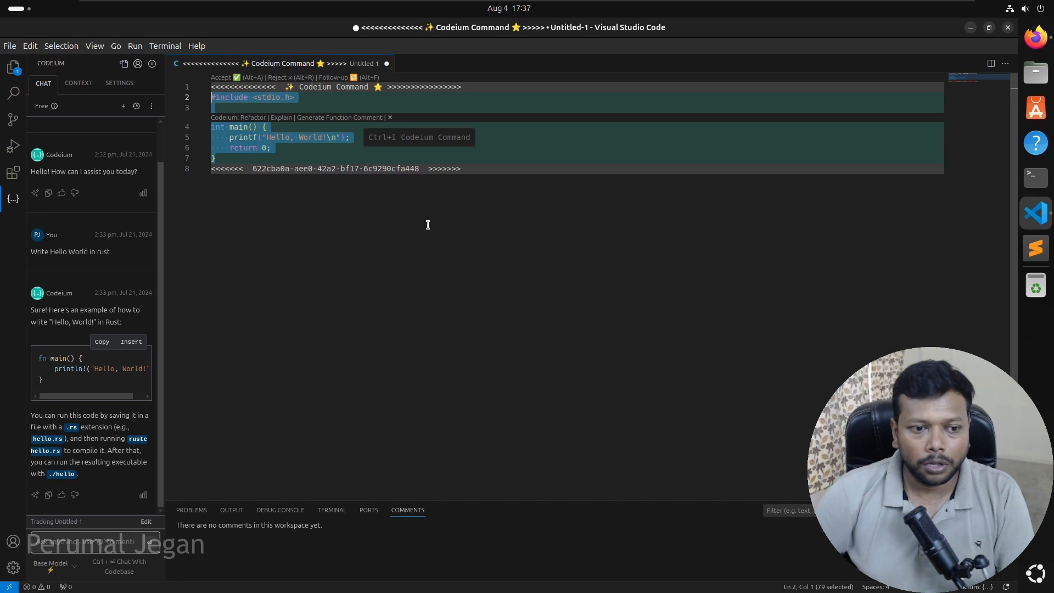
pyautogui.moveTo(271, 317)
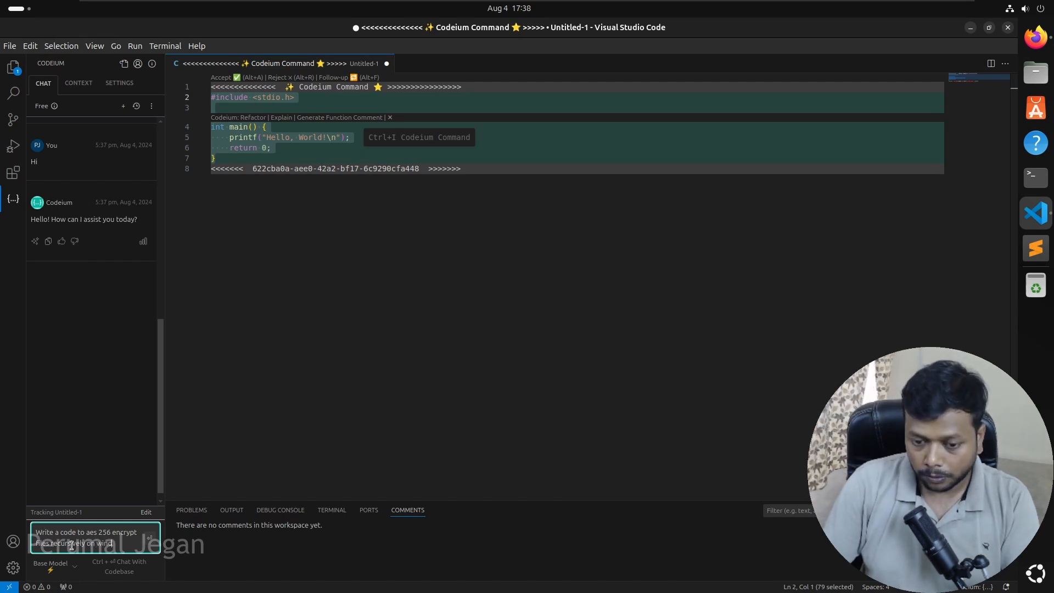
# Send the AES-256 encryption request, insert the PowerShell script, and re-ask for Rust code.
pyautogui.press('Return')
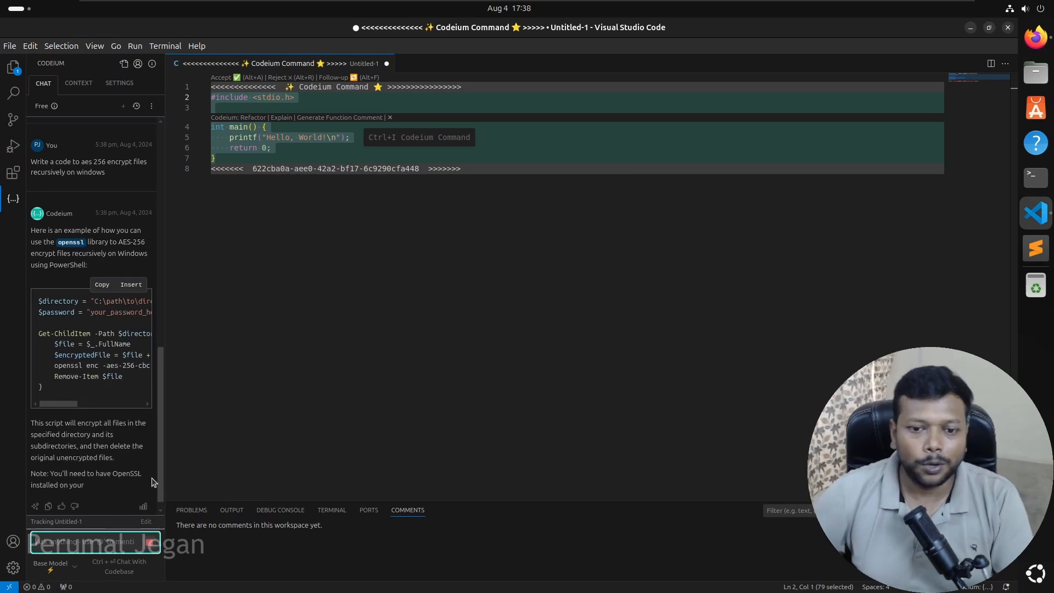
pyautogui.scroll(-3)
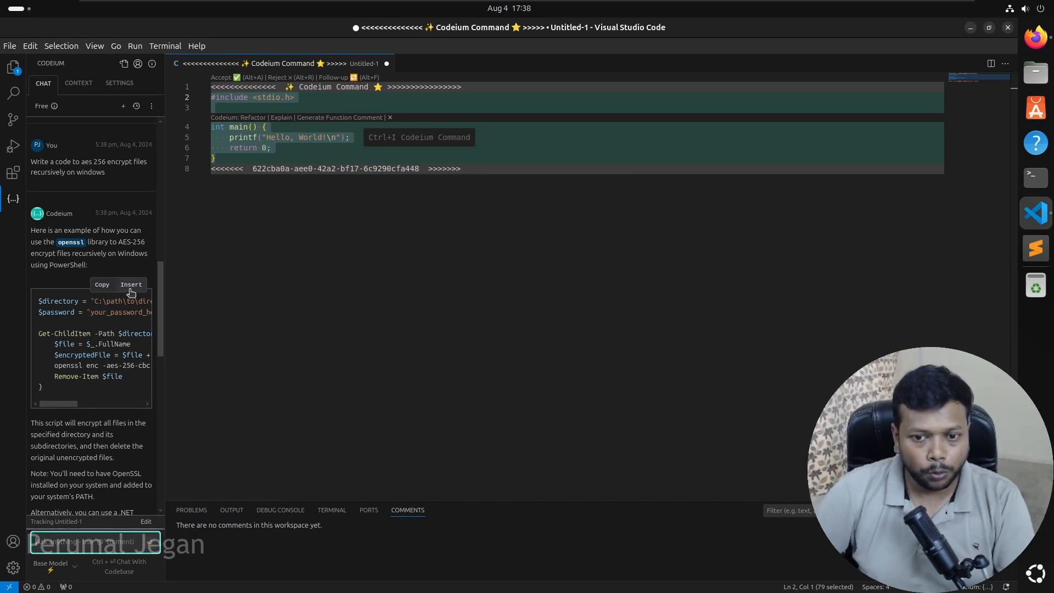
pyautogui.click(132, 284)
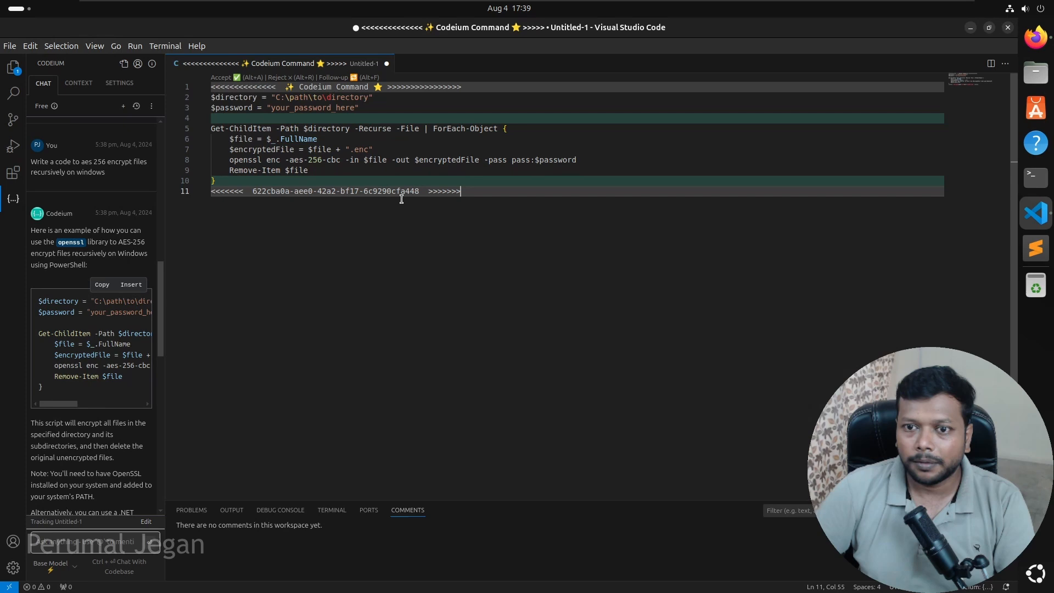
pyautogui.press('ctrl+a')
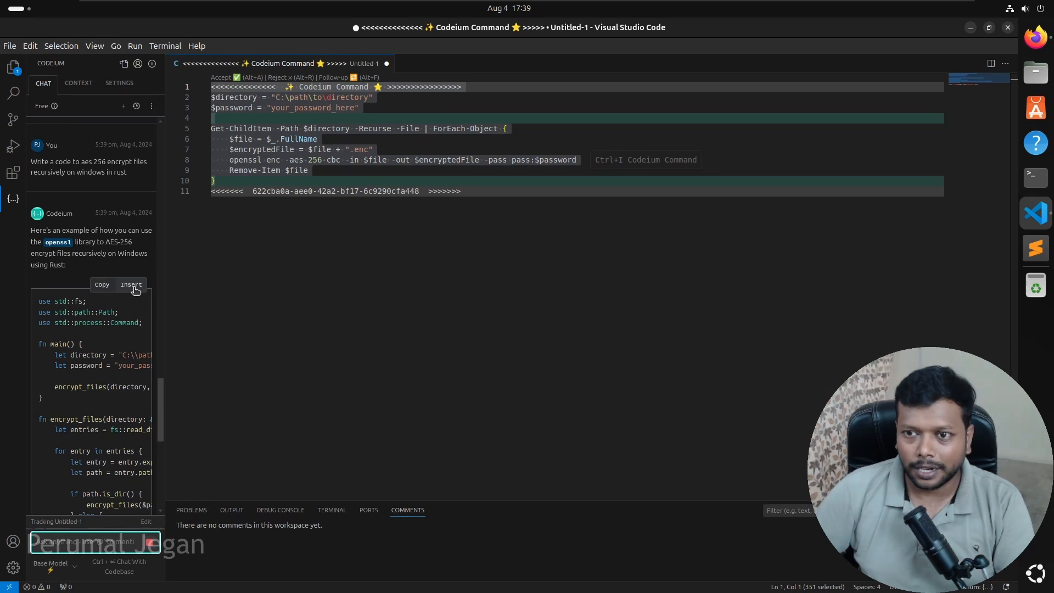
# Insert Codeium's Rust AES-256 encryption code into the file, review it, and open a new file.
pyautogui.click(130, 284)
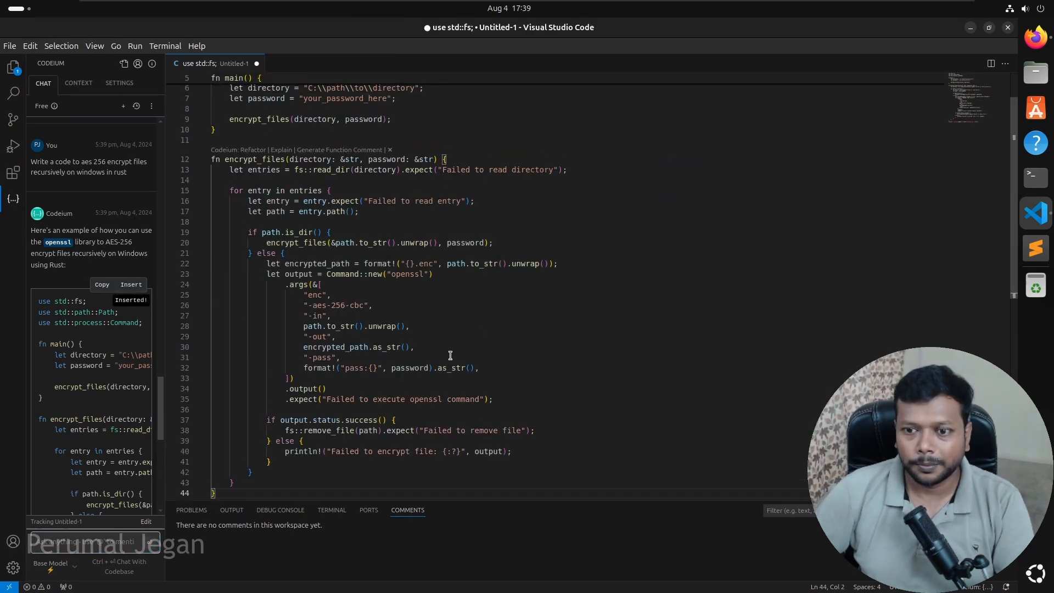
pyautogui.scroll(3)
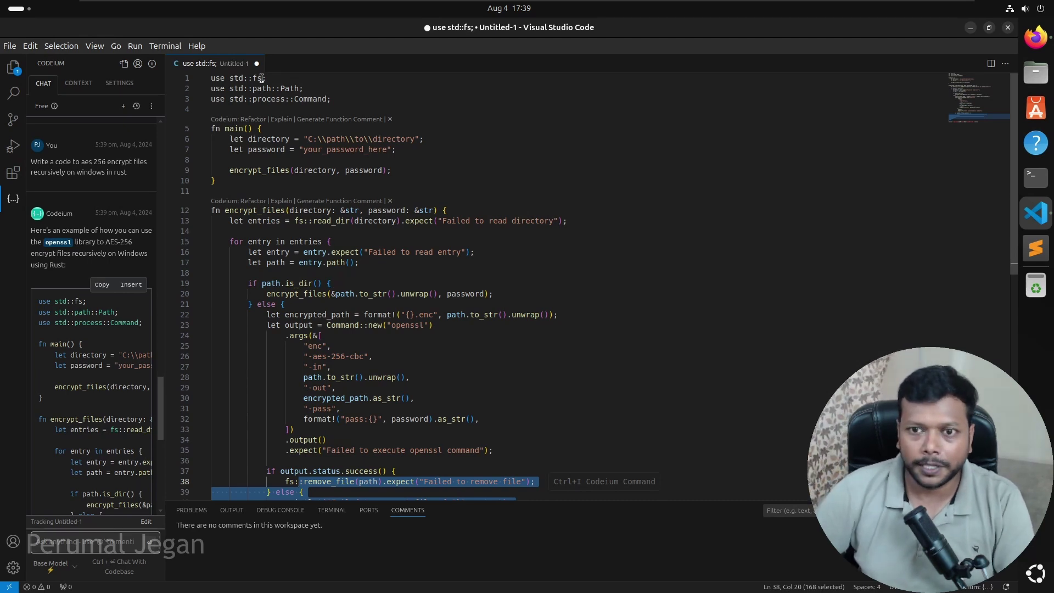
pyautogui.click(256, 63)
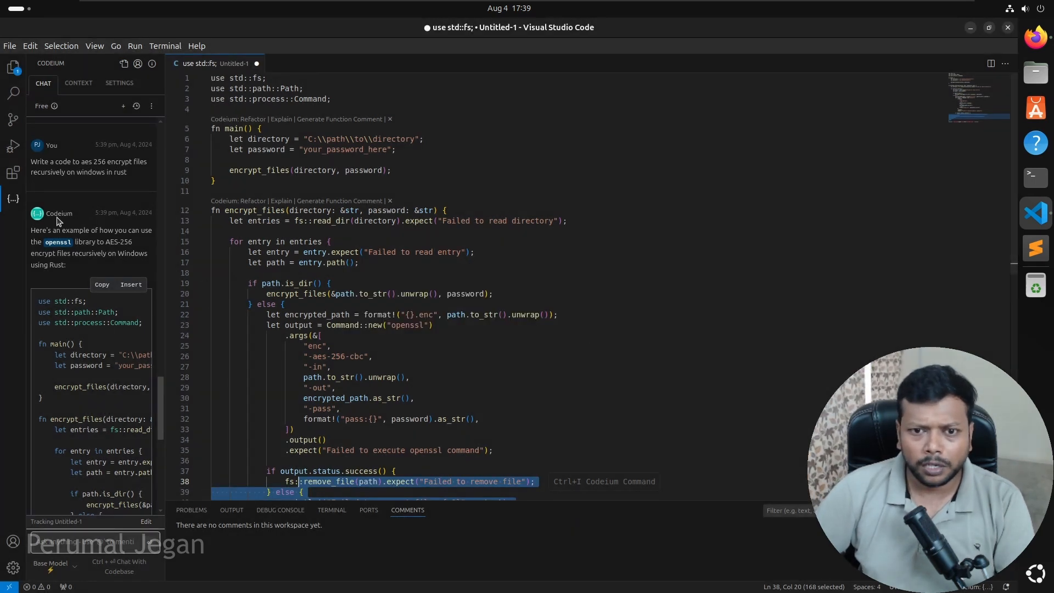
pyautogui.scroll(-3)
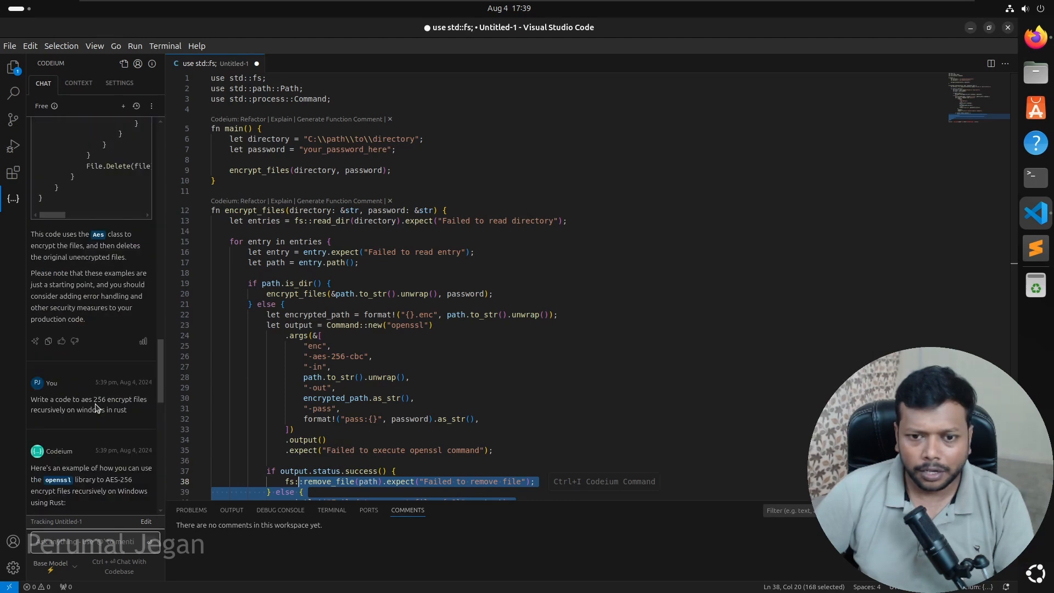
pyautogui.scroll(3)
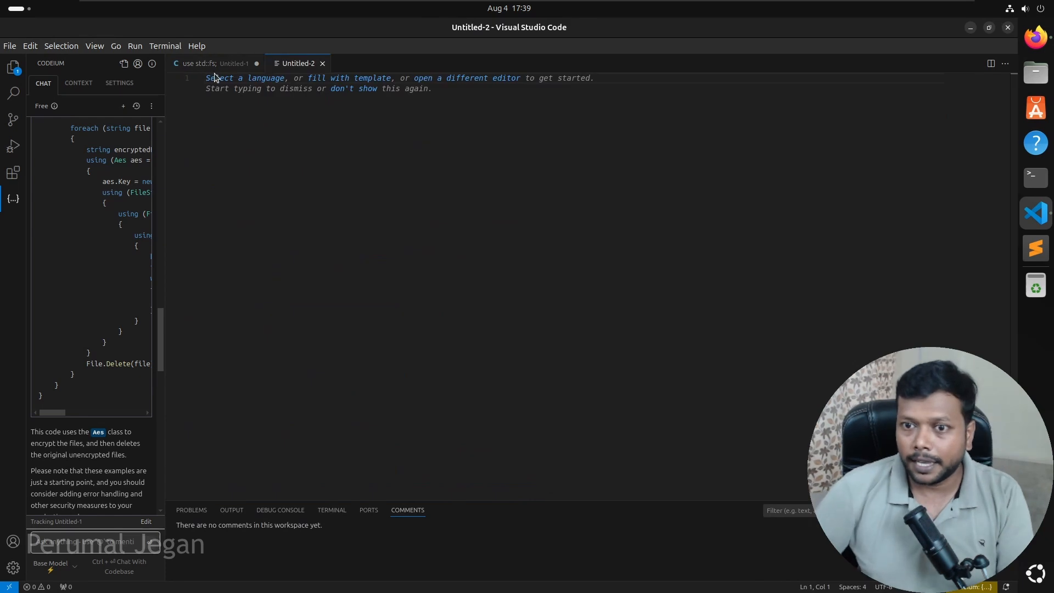
# Set the file language to Python and accept Codeium's requests and BeautifulSoup import lines.
pyautogui.write('py')
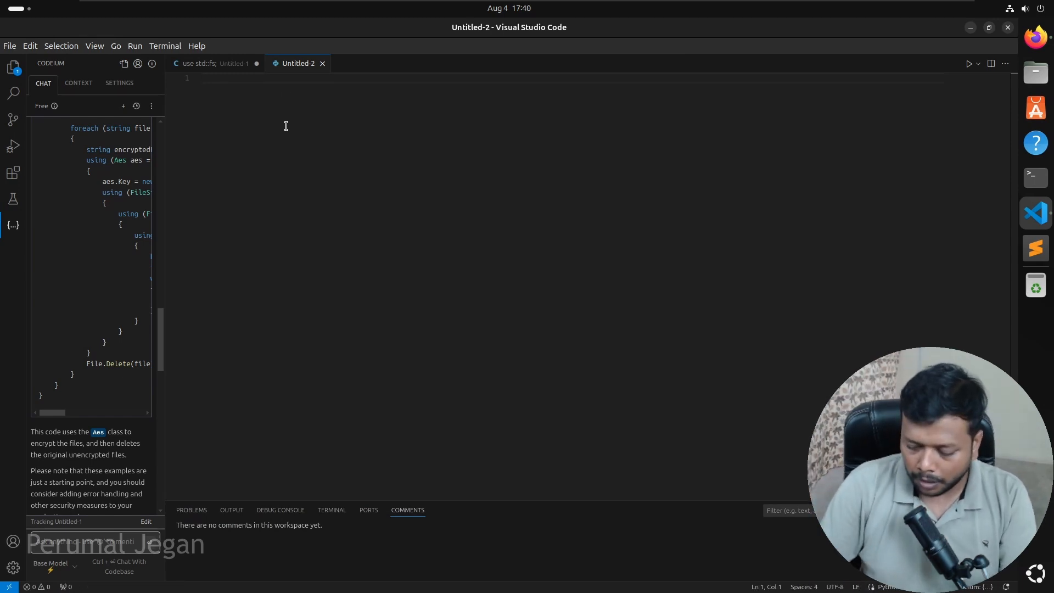
pyautogui.write('importg')
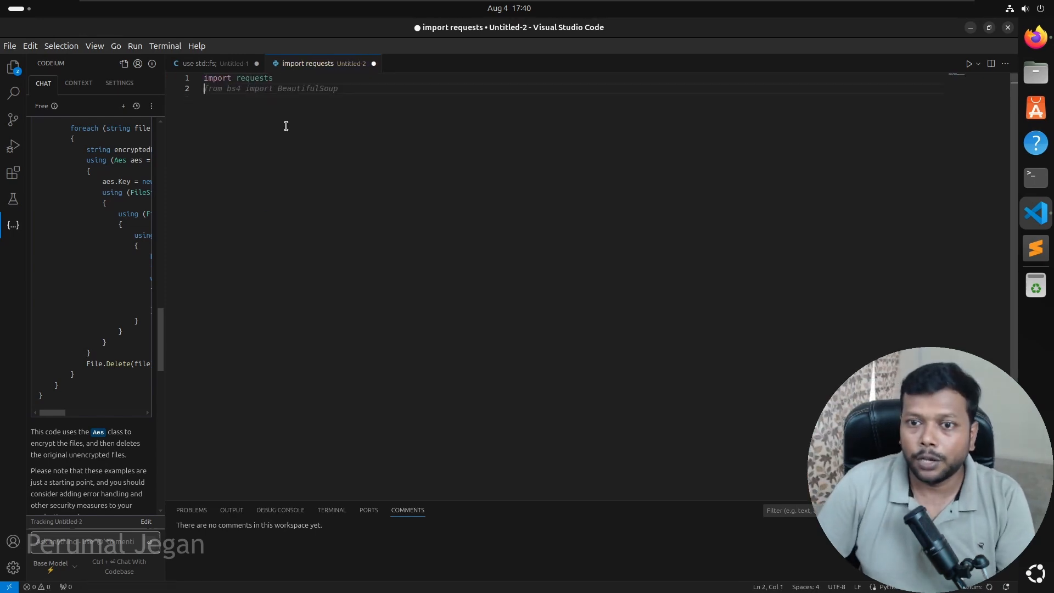
pyautogui.press('Enter')
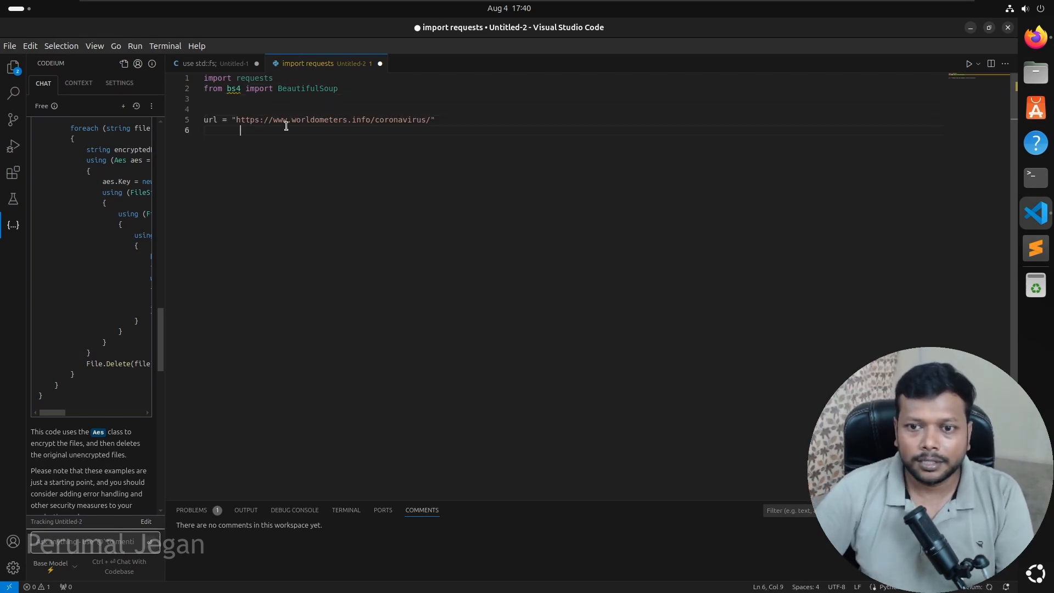
# Add page = requests.get(url), a comment about sending cookies to the server, and .set('key1', 'value1').
pyautogui.write('page = requests.get(url)')
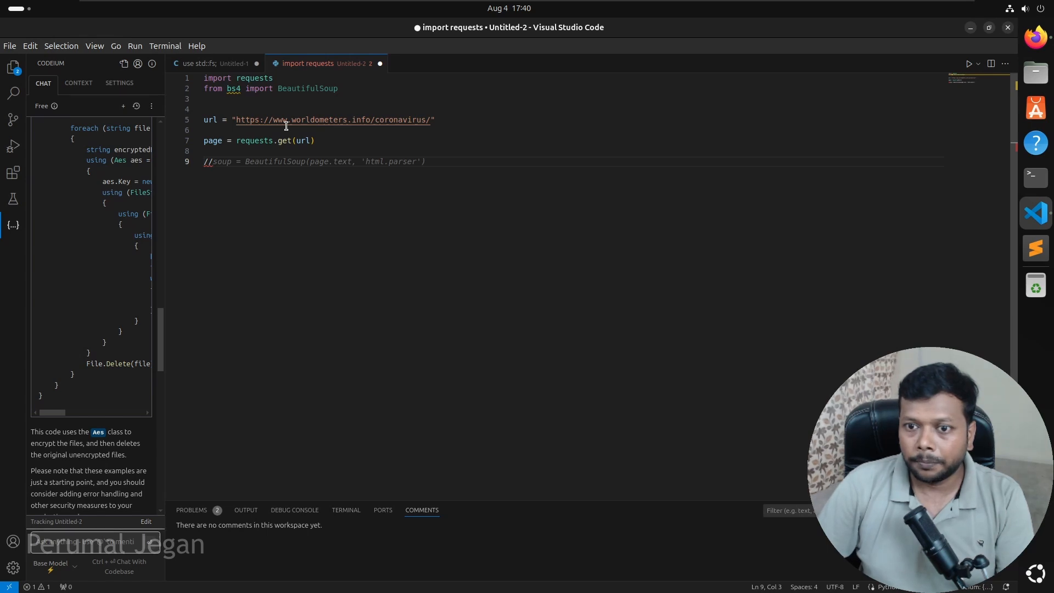
pyautogui.write('send cooki')
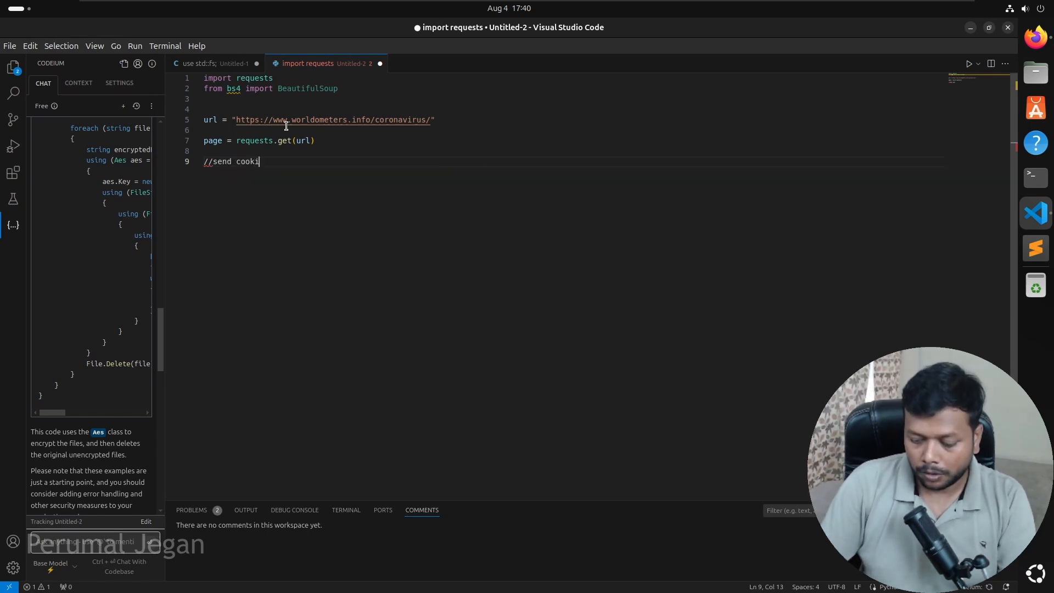
pyautogui.write('es to the server')
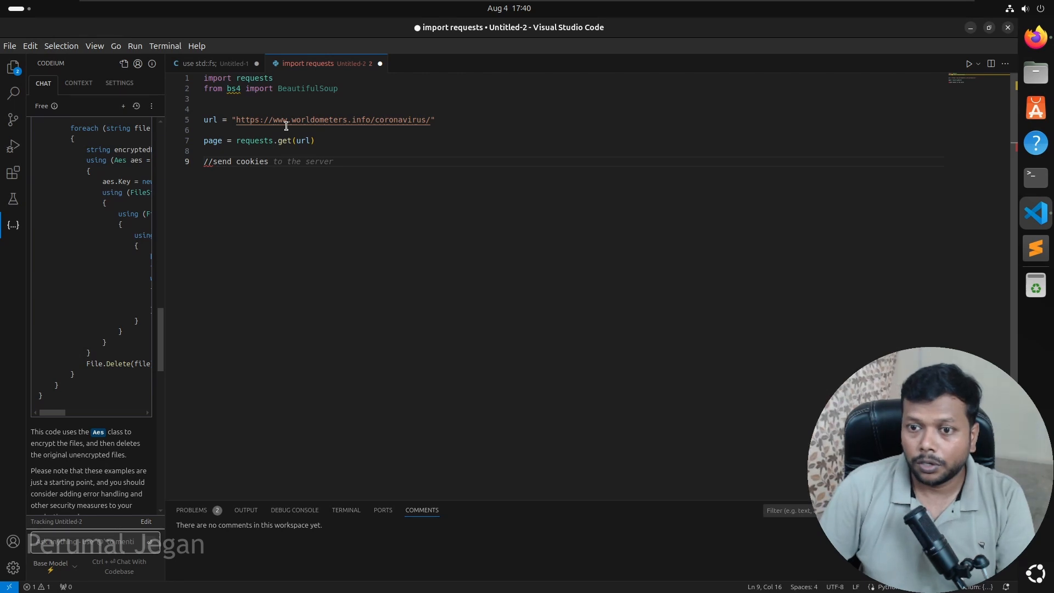
pyautogui.press('Enter')
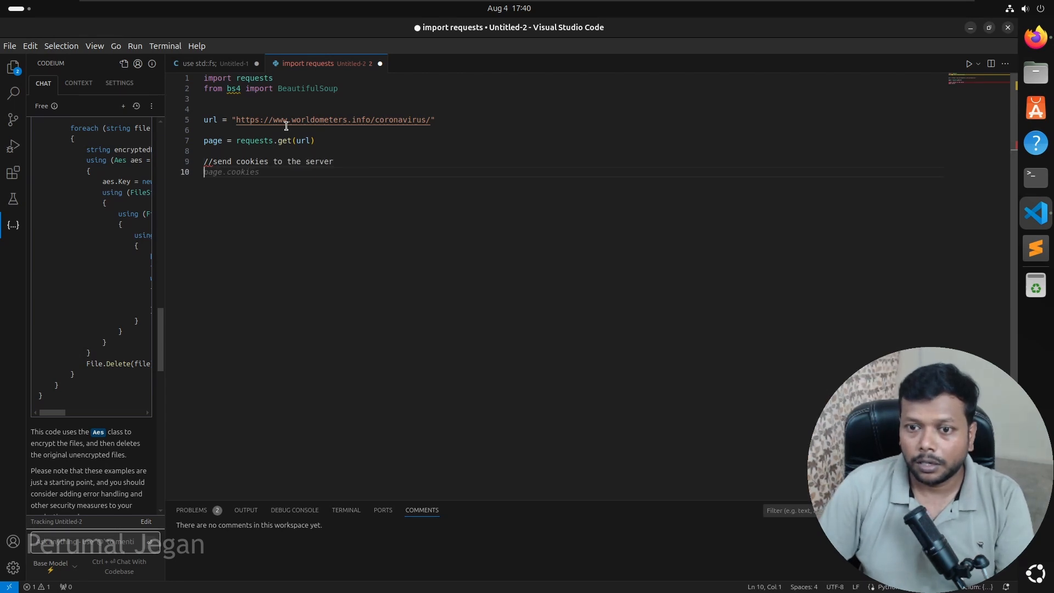
pyautogui.write(".set('key1', 'value1')")
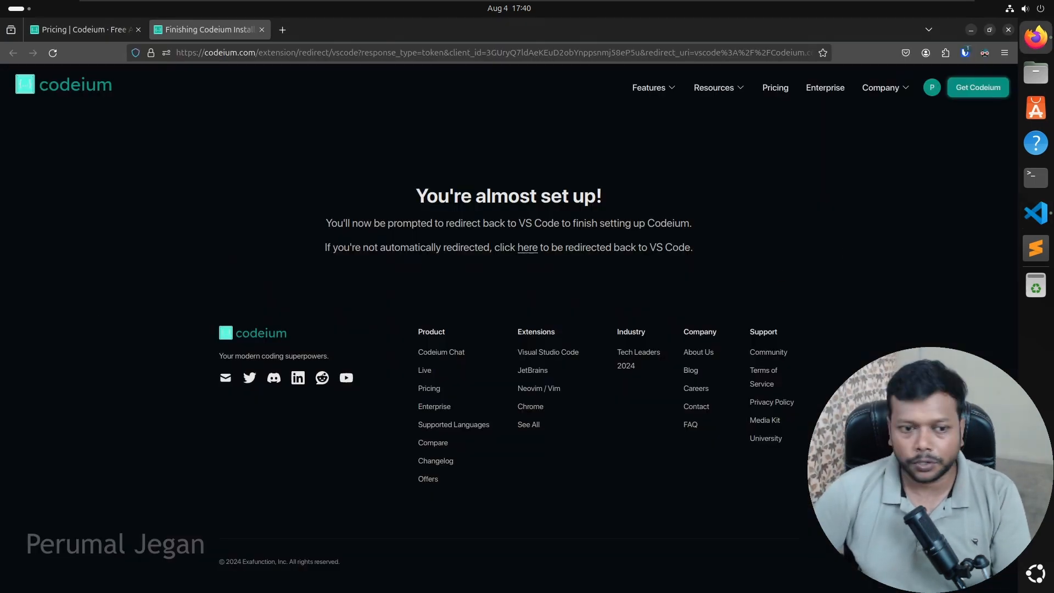
pyautogui.moveTo(242, 274)
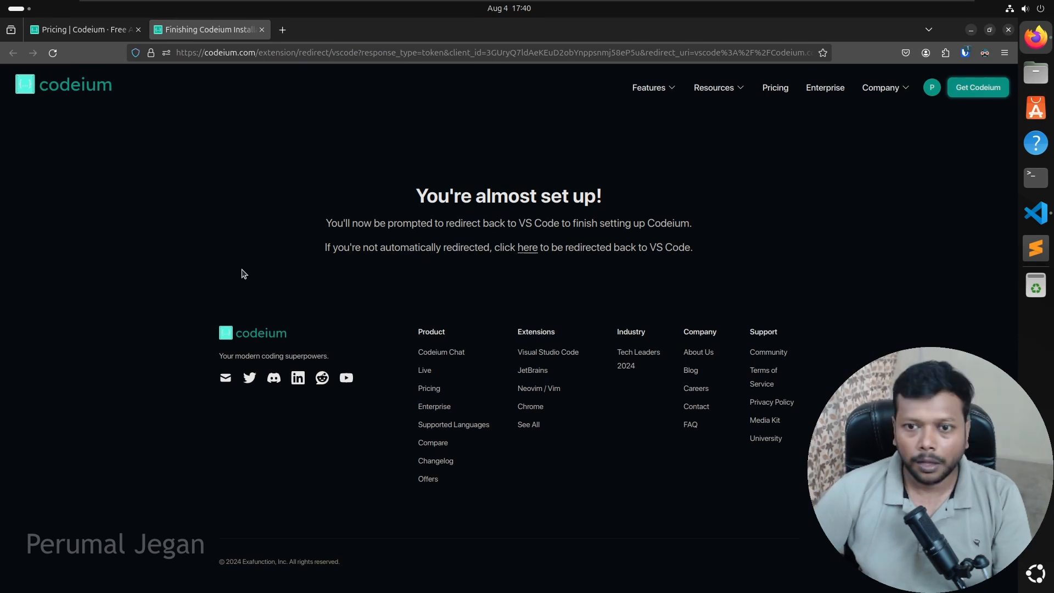
pyautogui.moveTo(884, 87)
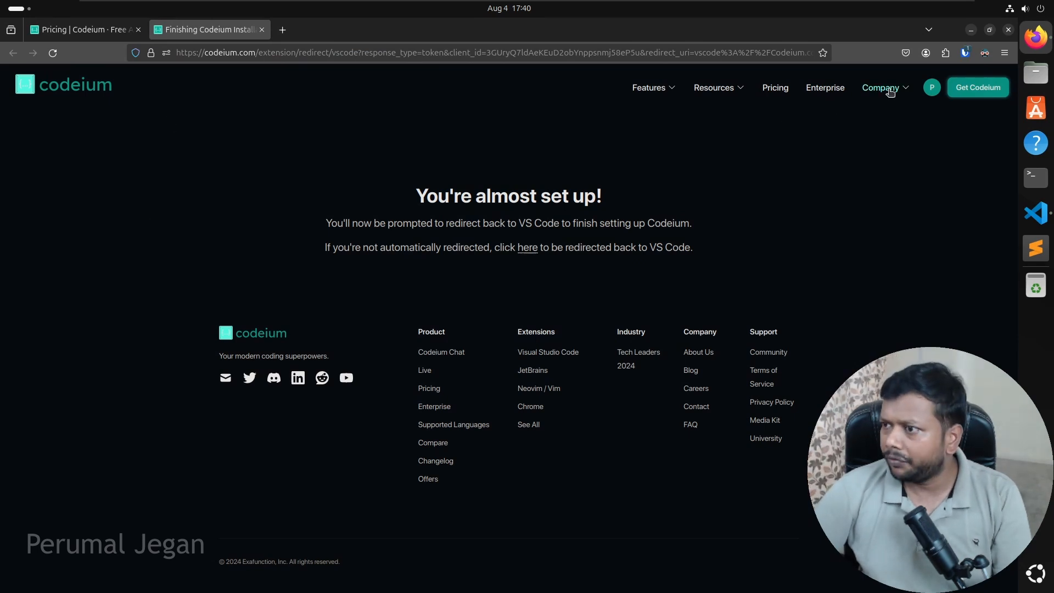
pyautogui.moveTo(112, 120)
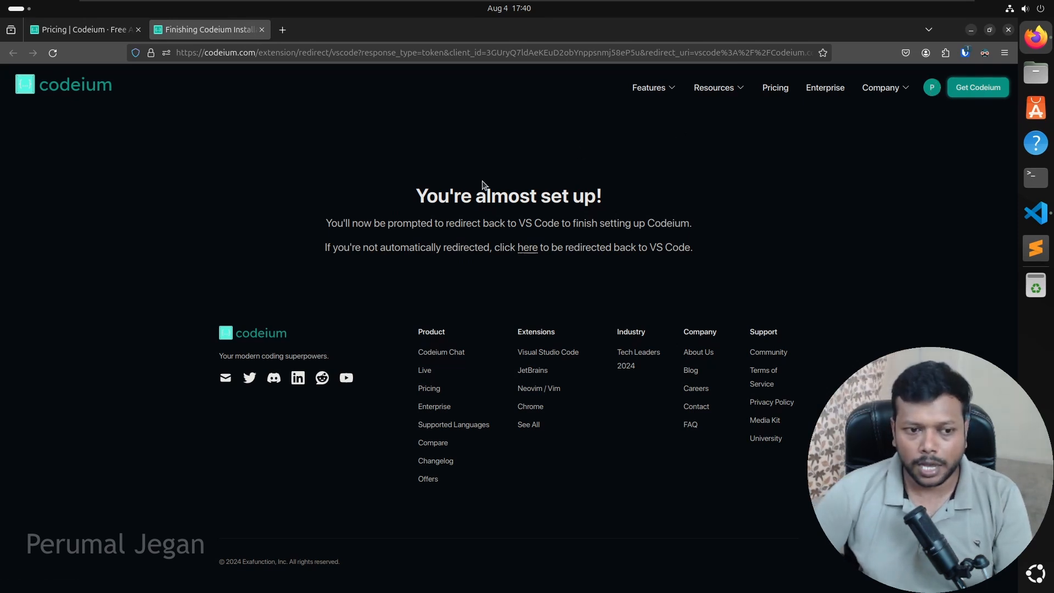
pyautogui.moveTo(503, 191)
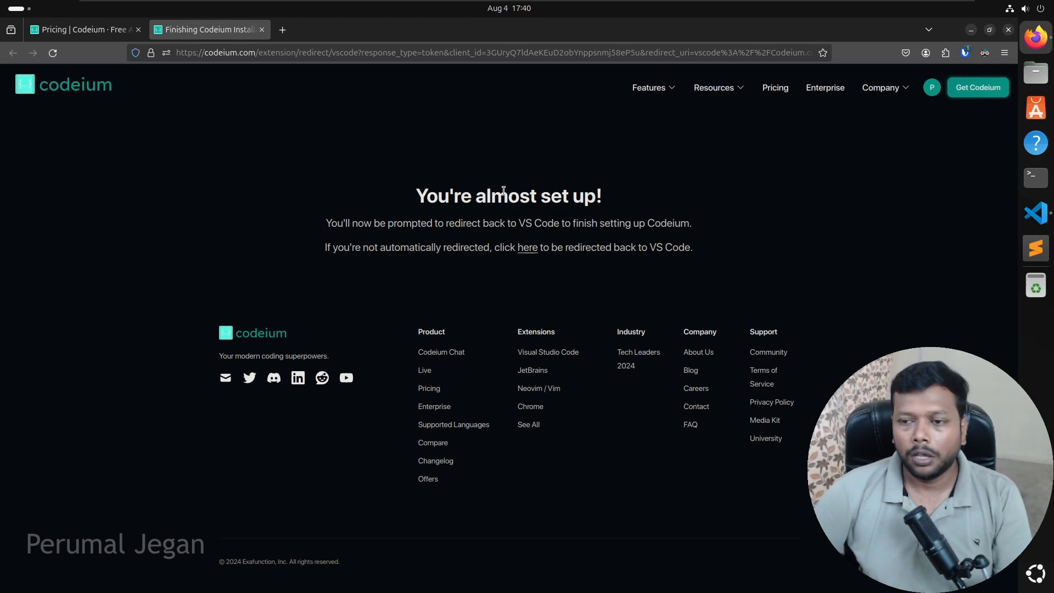
pyautogui.moveTo(1038, 214)
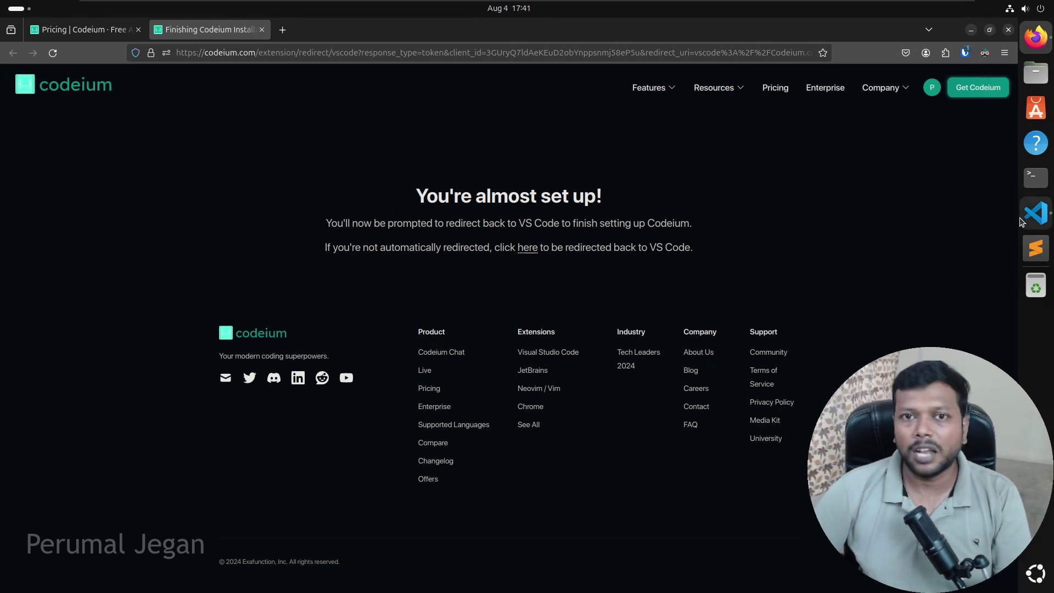
pyautogui.moveTo(774, 88)
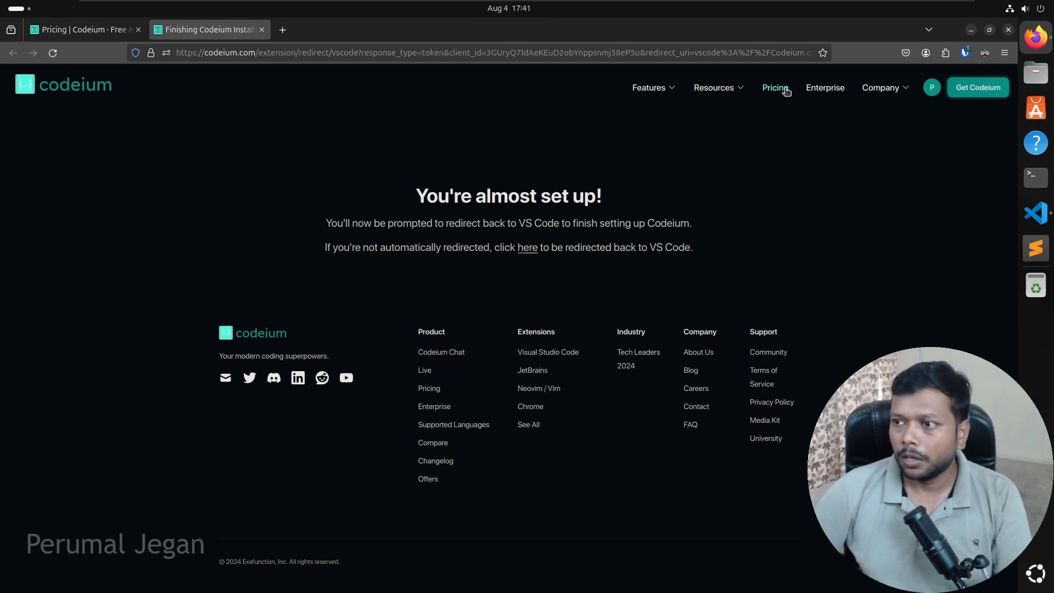
pyautogui.moveTo(383, 220)
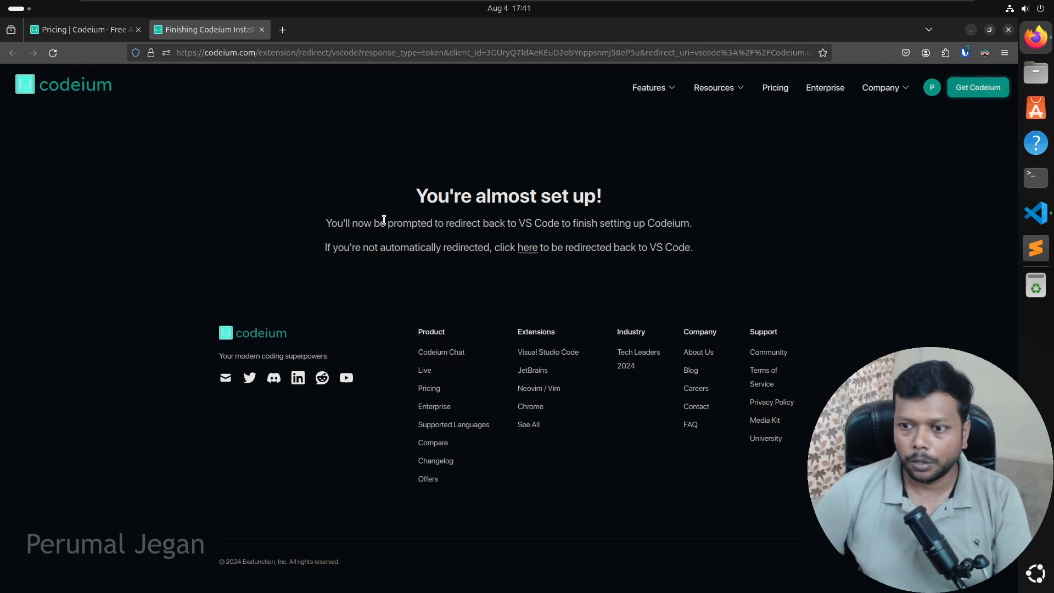